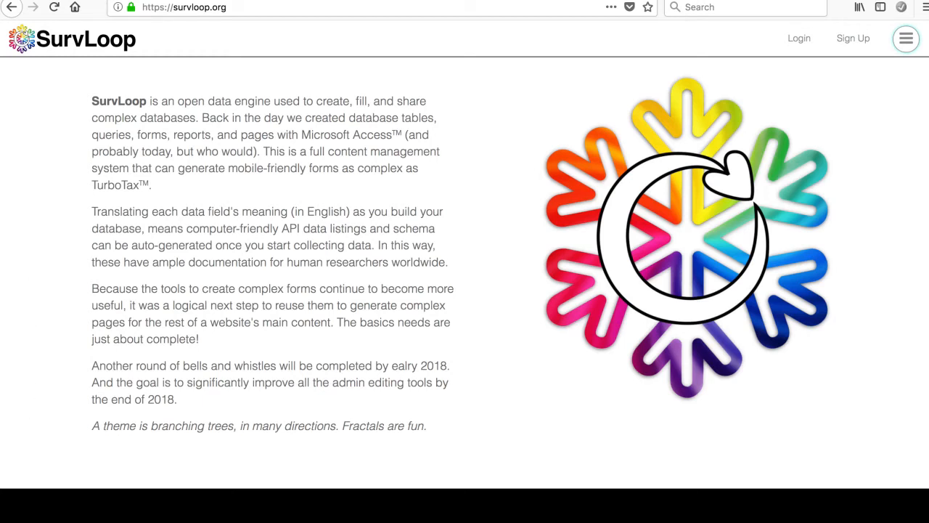
mouse_move(60, 191)
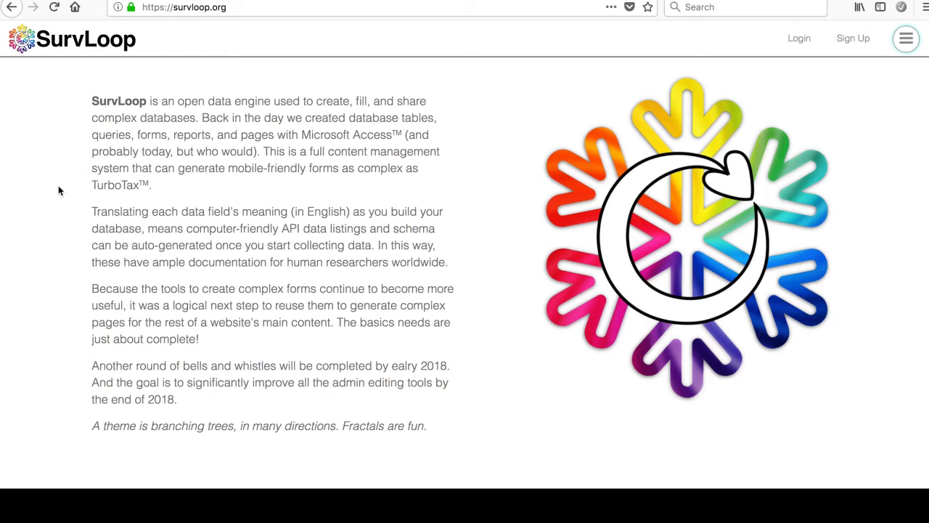
Step: Scroll to the 'Other Sites Currently Running SurvLoop' section, showing Open Police Complaints
scroll(down, 3)
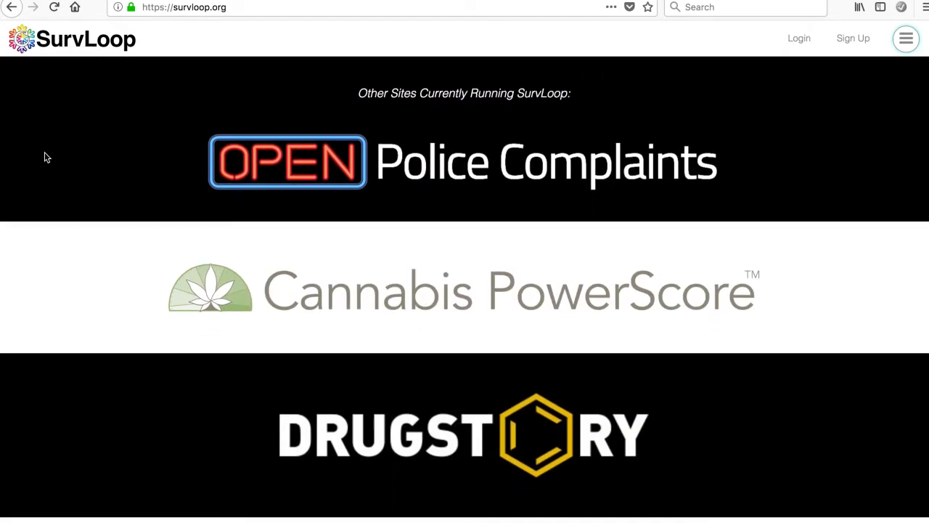
mouse_move(118, 56)
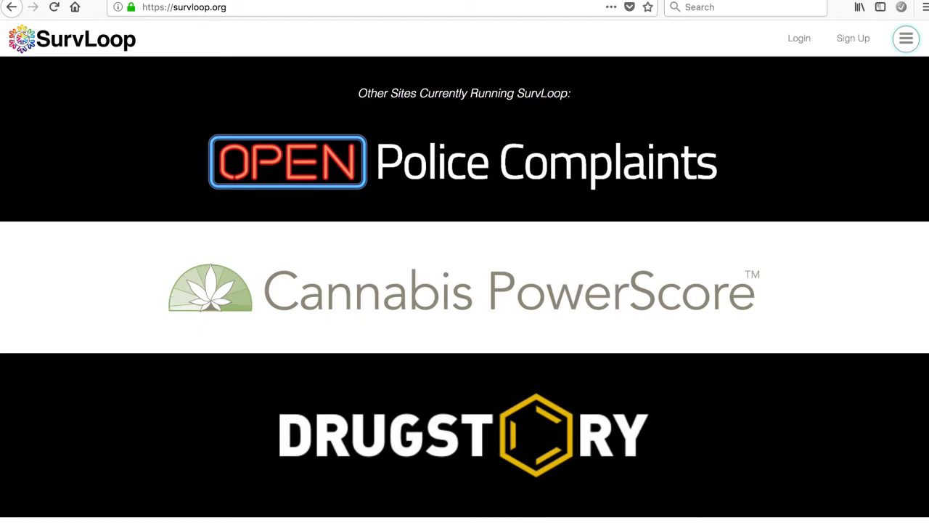
Step: Open the Cannabis PowerScore site from its logo and scroll through the homepage
click(464, 291)
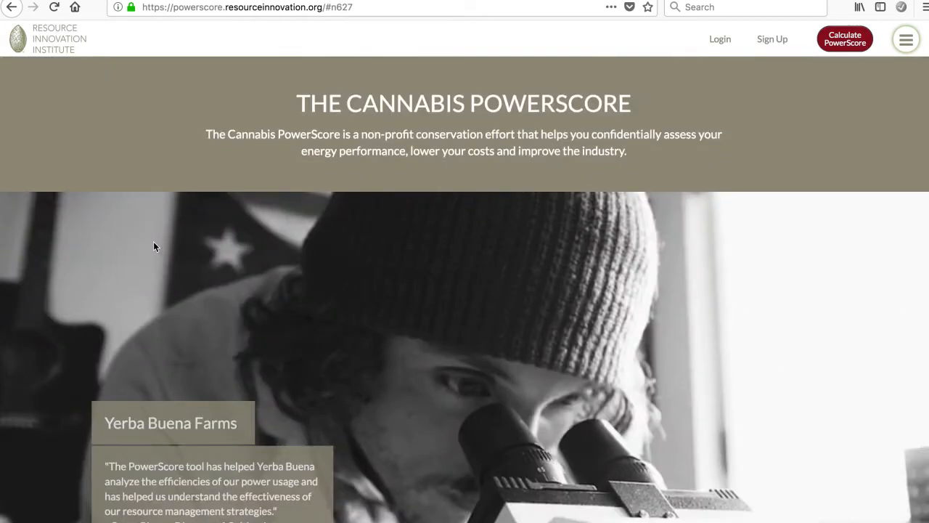
mouse_move(127, 244)
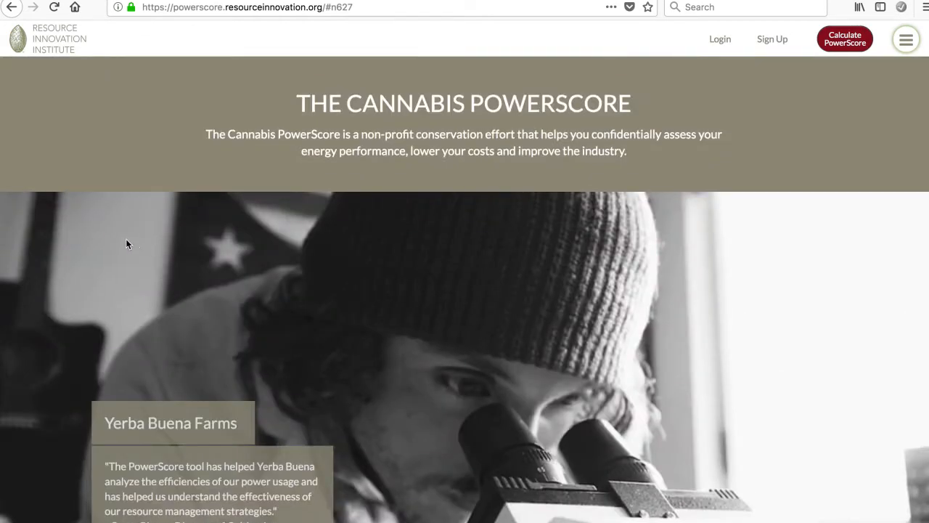
mouse_move(783, 112)
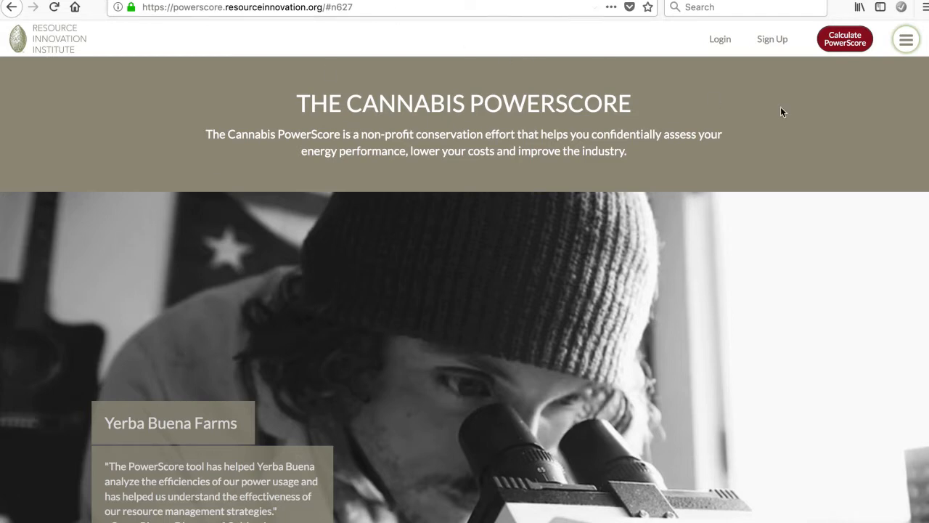
scroll(down, 3)
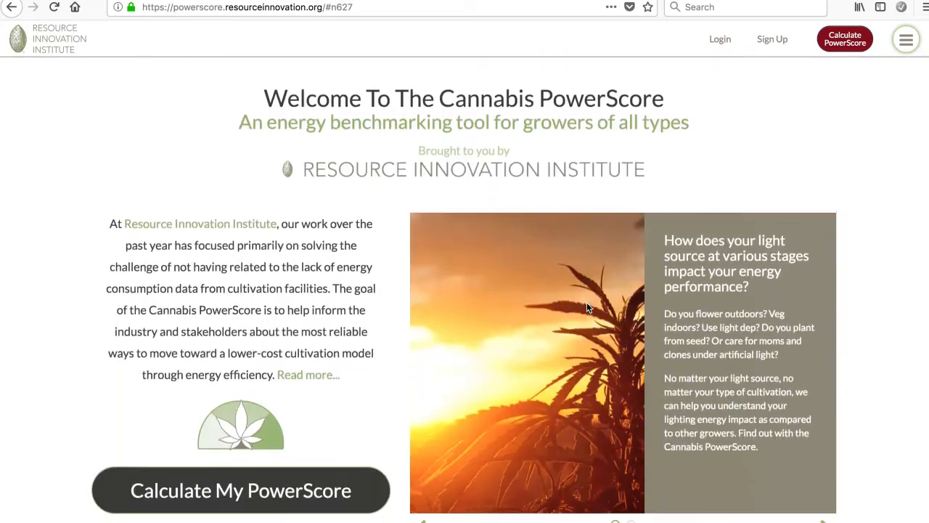
scroll(down, 3)
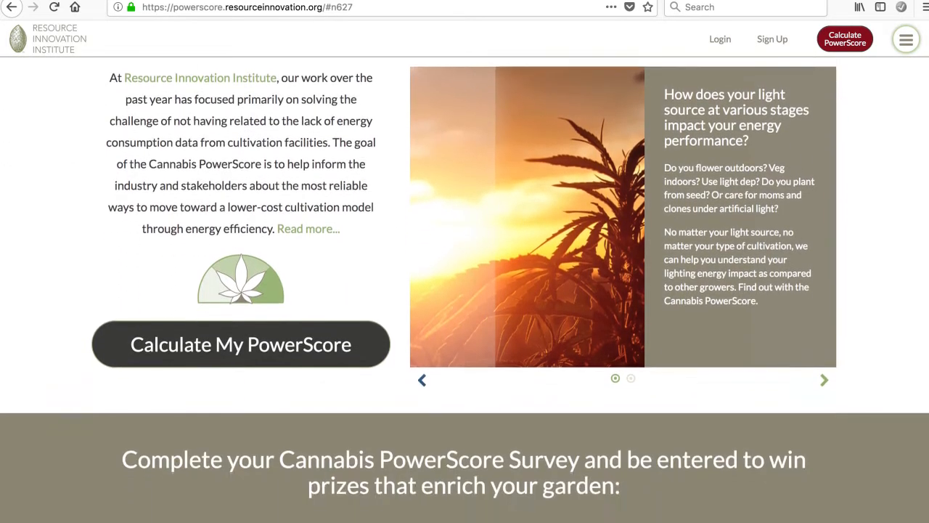
scroll(down, 3)
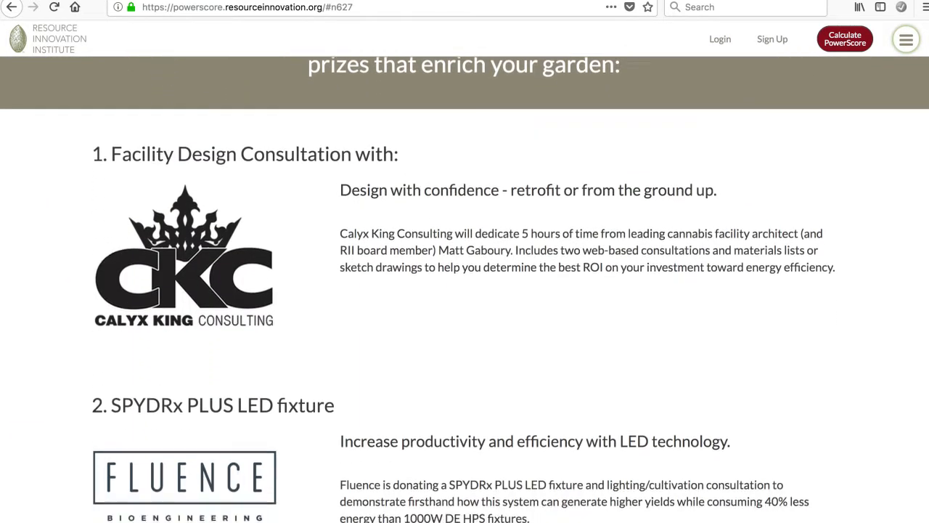
scroll(up, 3)
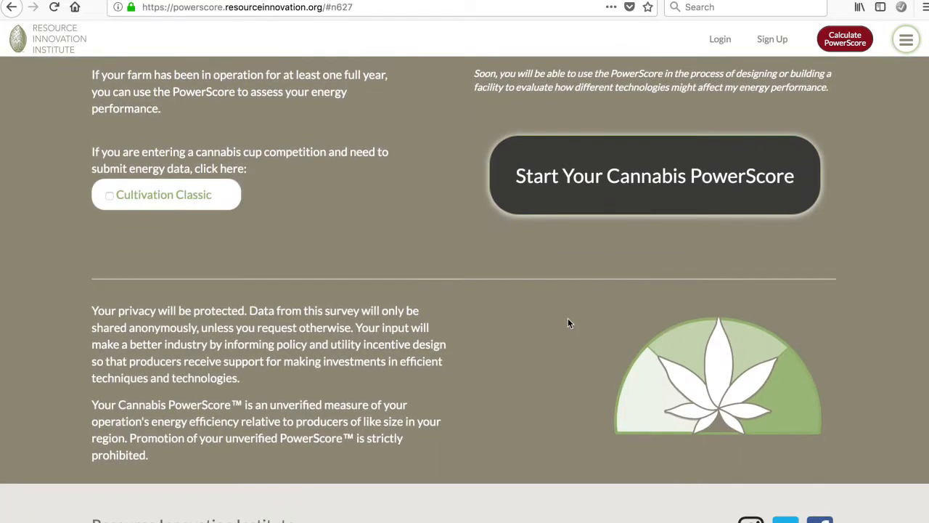
mouse_move(823, 346)
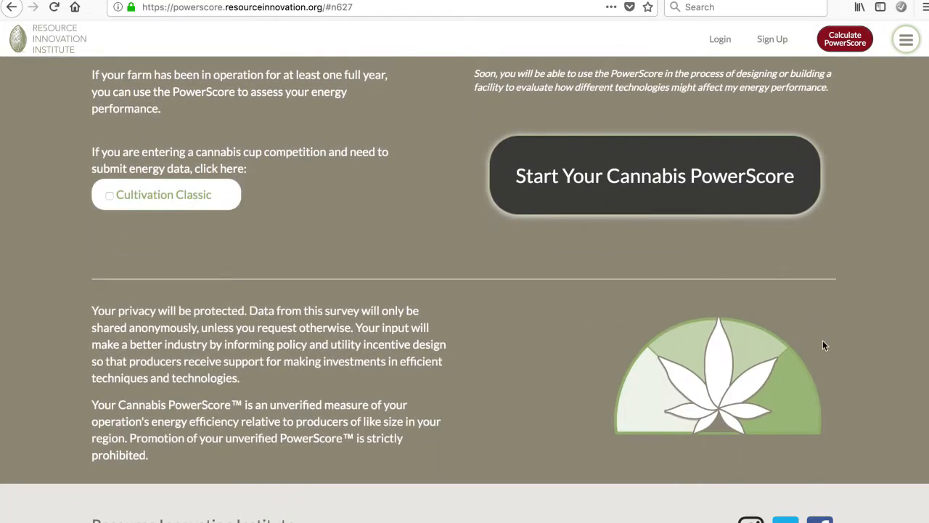
Step: Return to the welcome section and cycle the slideshow back to the light source slide
scroll(down, 3)
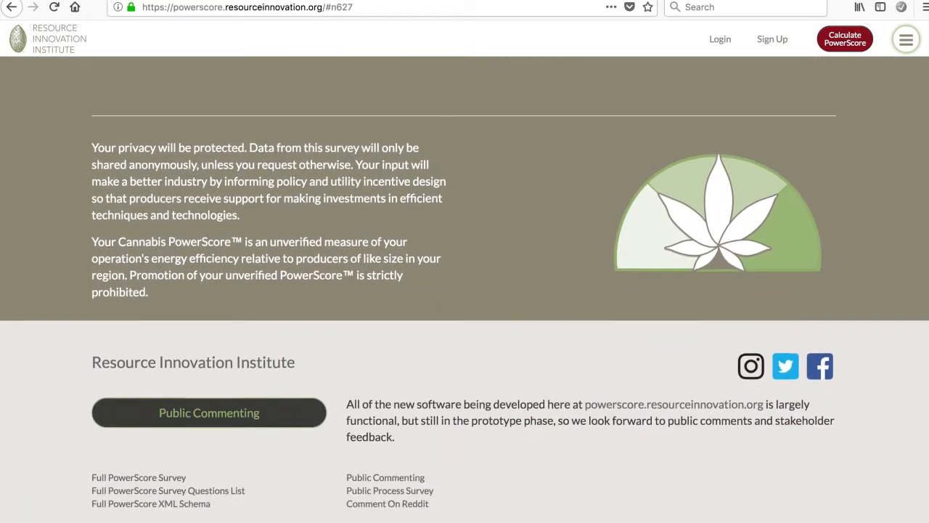
scroll(up, 3)
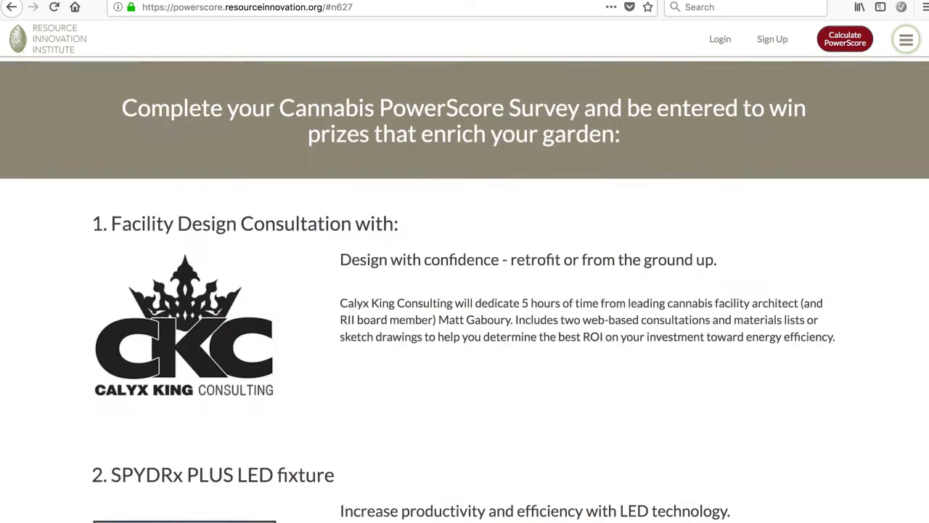
scroll(up, 3)
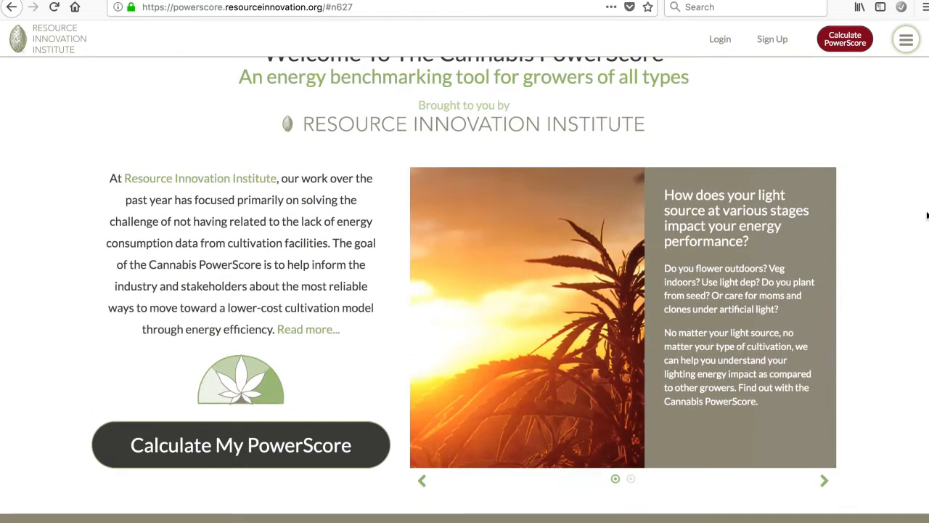
scroll(down, 3)
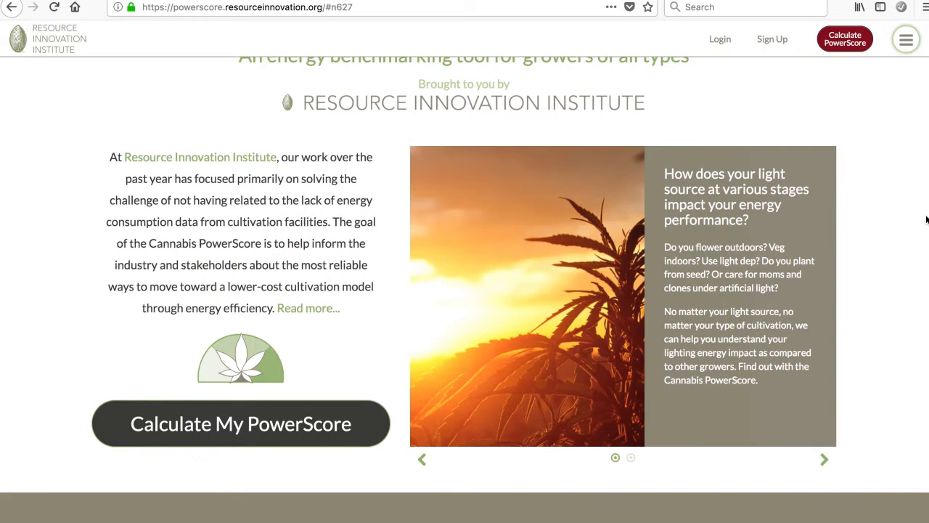
scroll(up, 3)
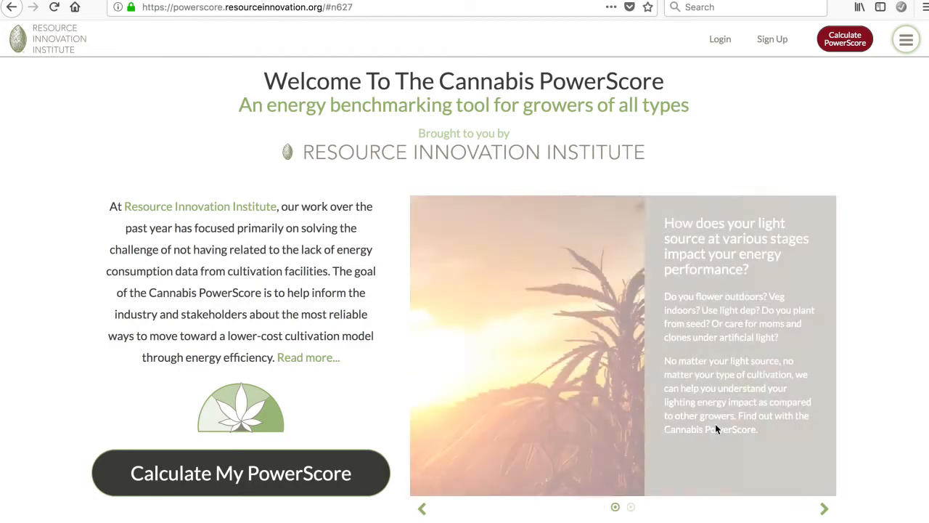
click(824, 508)
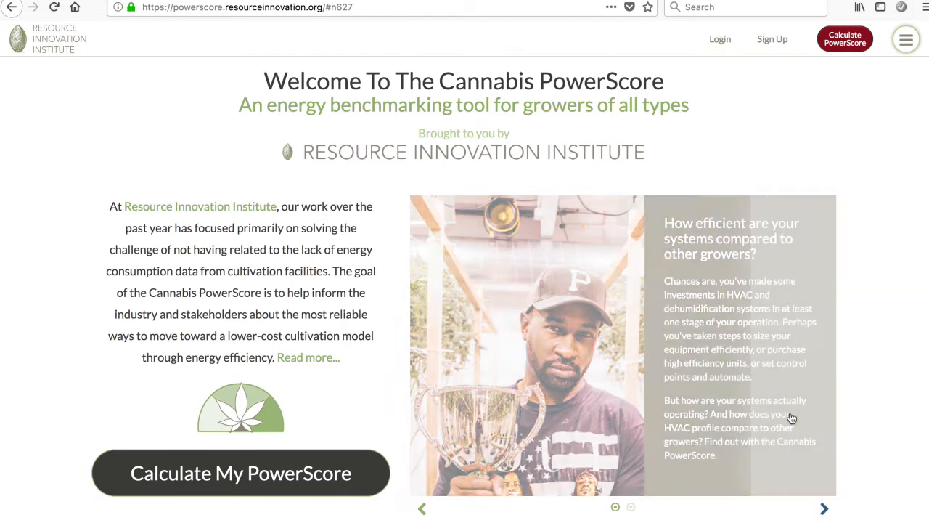
click(824, 508)
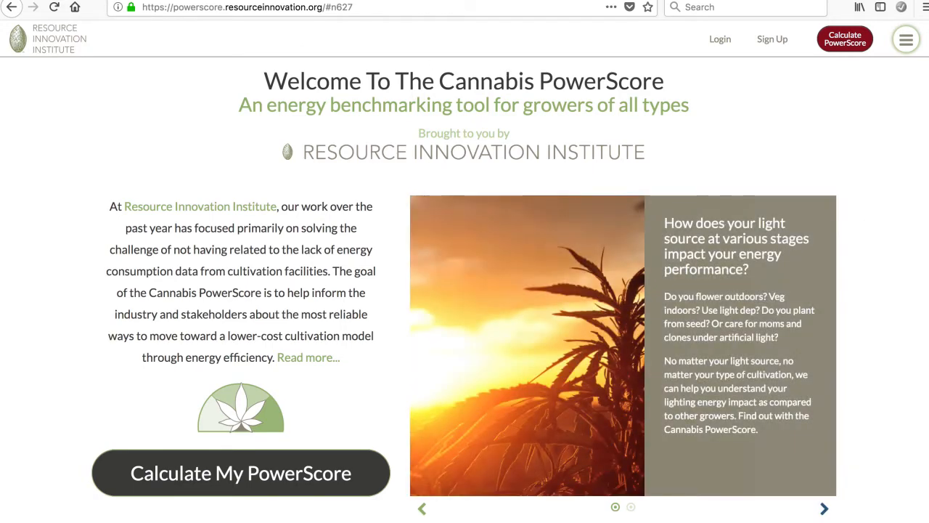
Step: Start 'Calculate My PowerScore', review the farm details form, and advance to annual totals
click(240, 473)
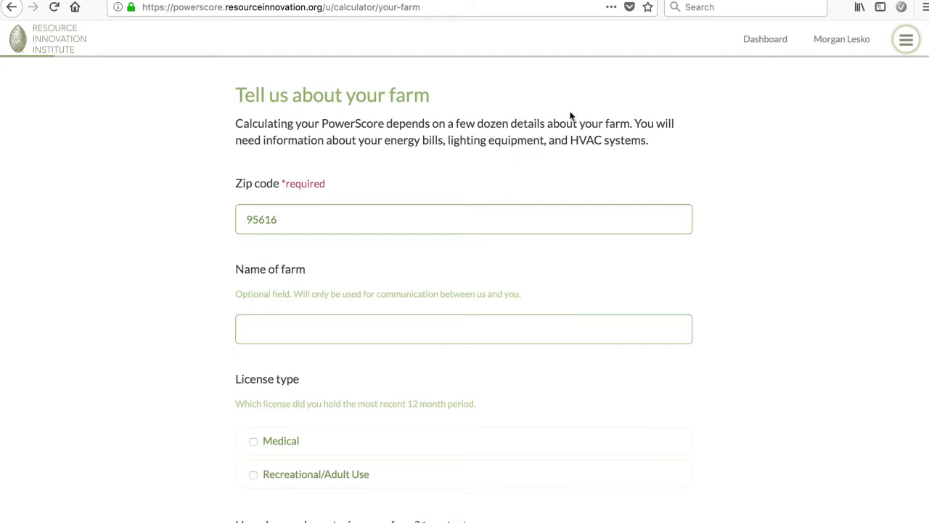
scroll(down, 3)
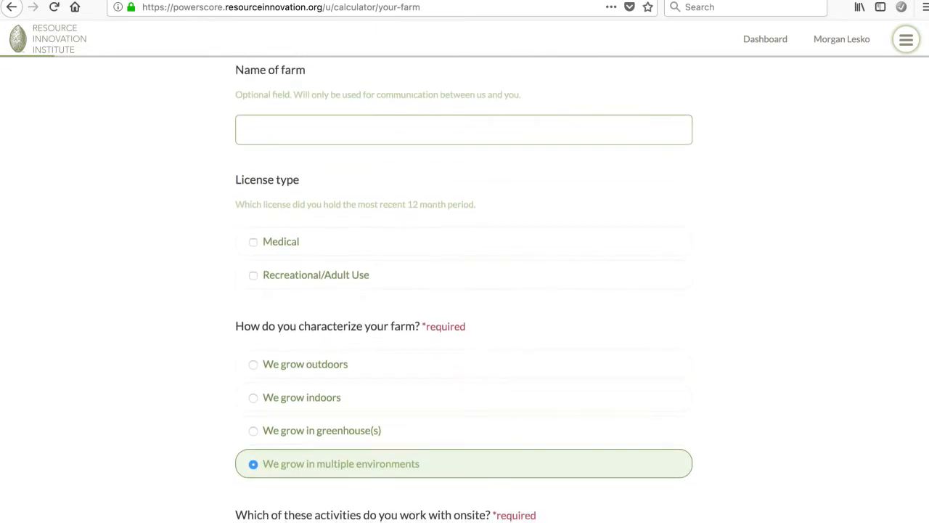
scroll(down, 3)
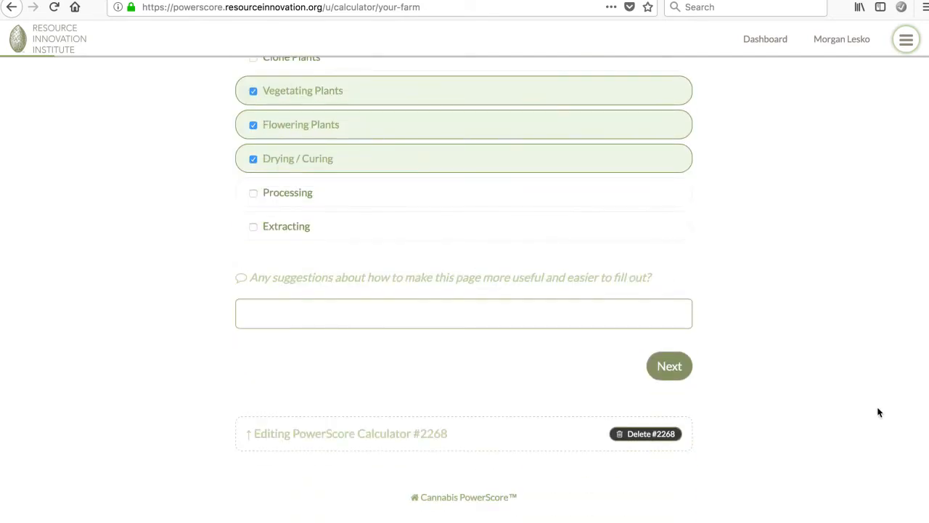
mouse_move(588, 291)
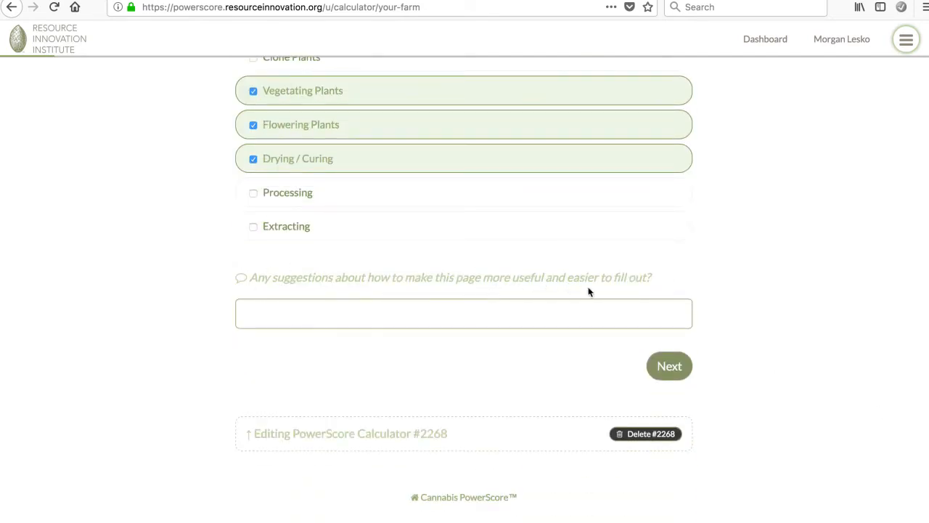
mouse_move(313, 289)
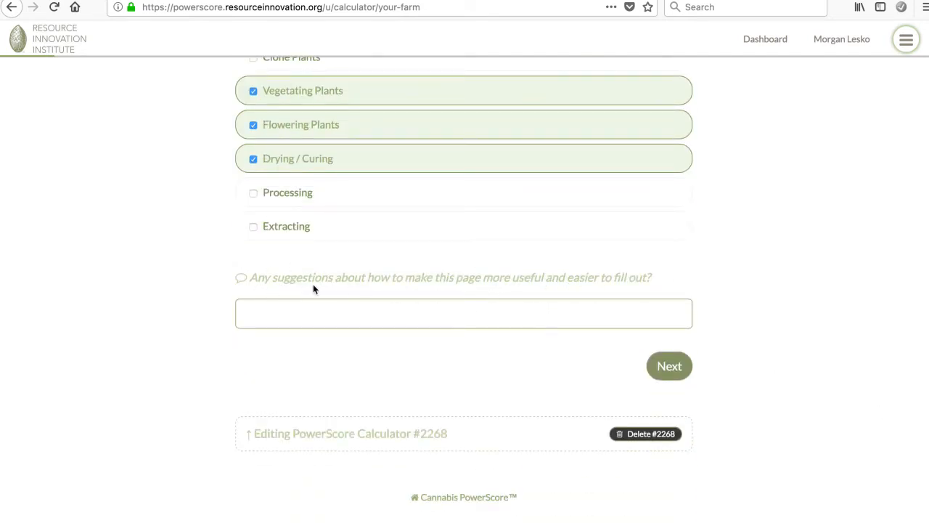
click(669, 365)
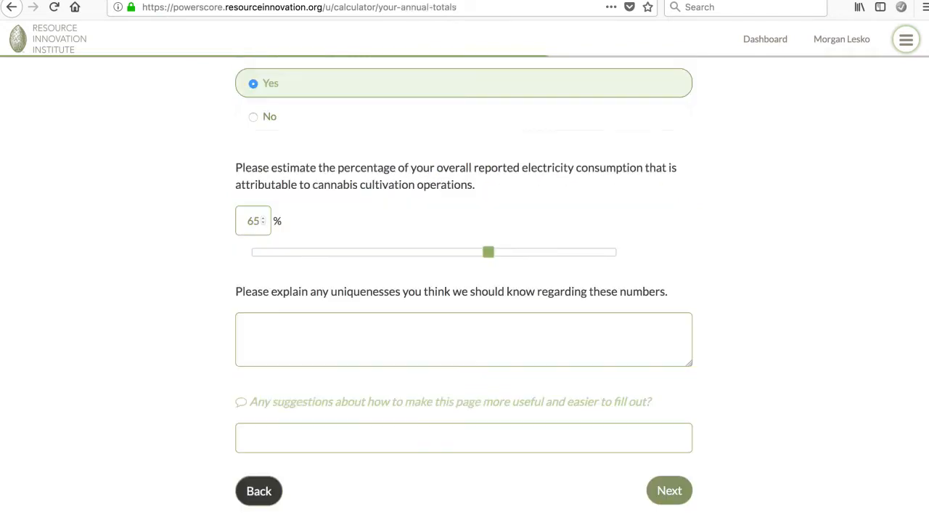
Step: Drag the cultivation electricity share slider until it reads 75%
drag(488, 252, 434, 252)
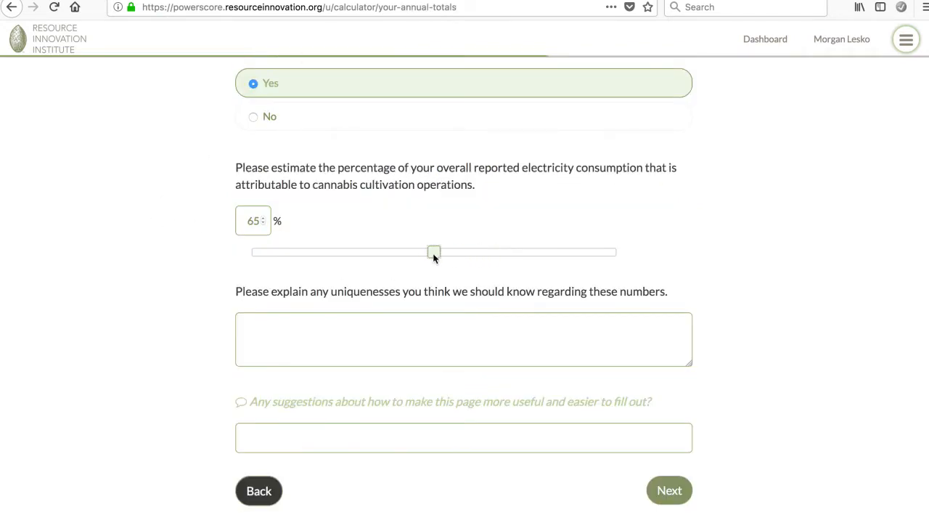
drag(434, 252, 525, 251)
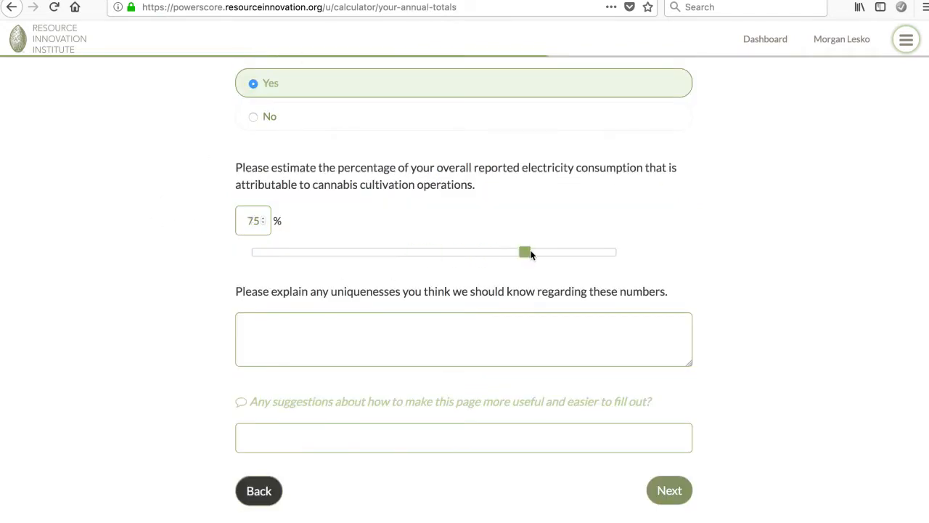
drag(525, 251, 343, 252)
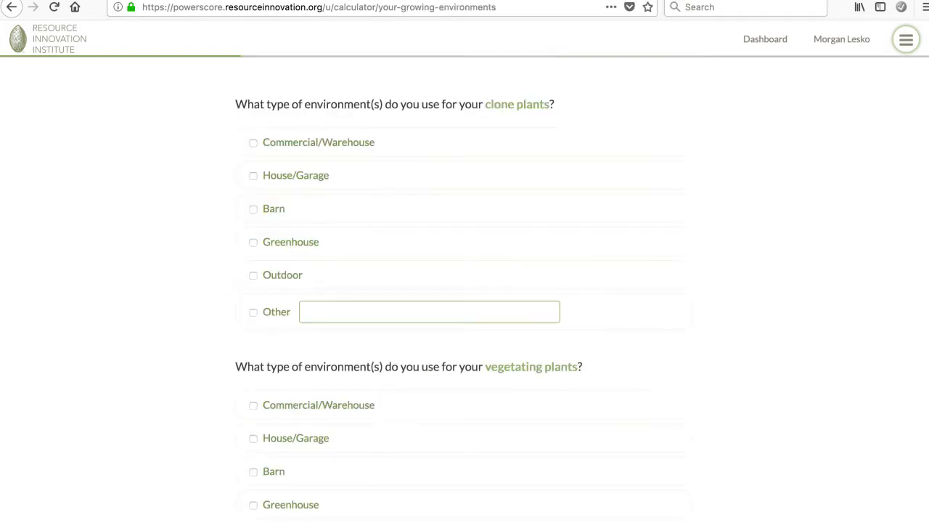
mouse_move(250, 196)
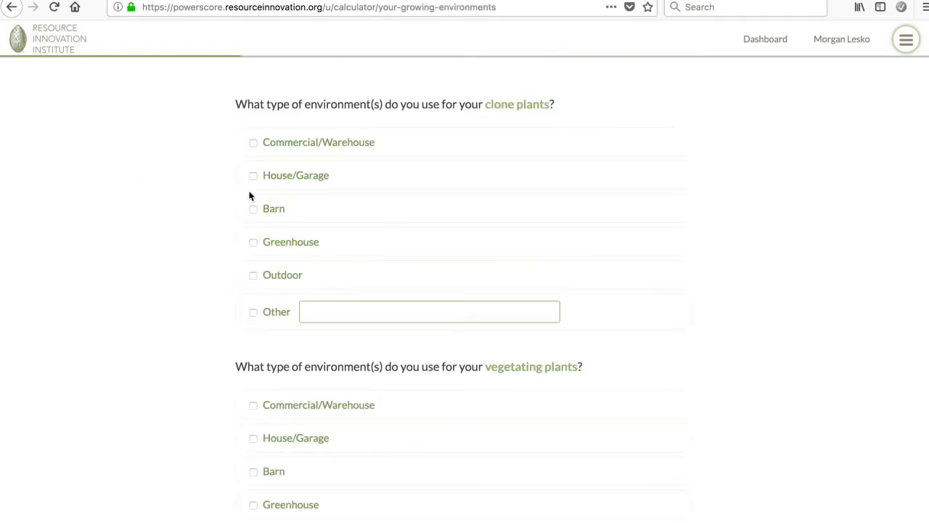
Step: Mark clone plants as House/Garage newly built space and Greenhouse converted existing space
click(254, 175)
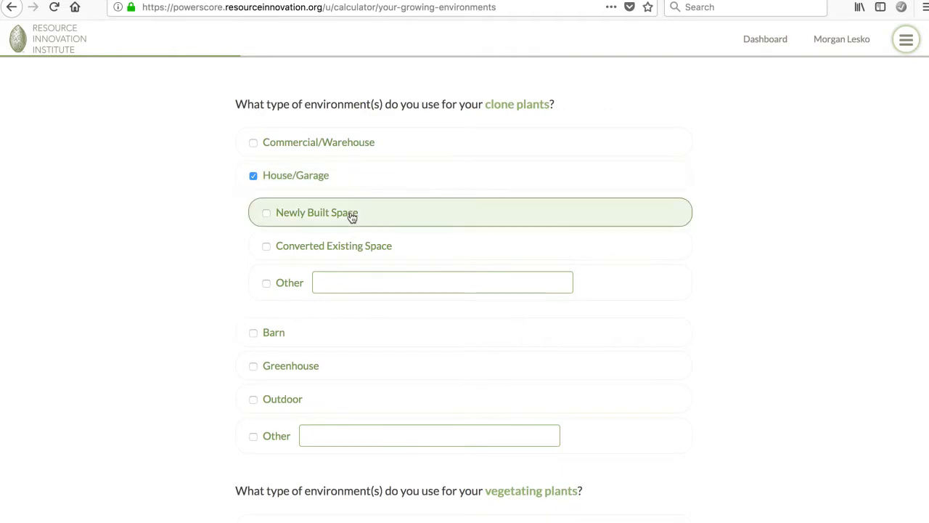
click(267, 282)
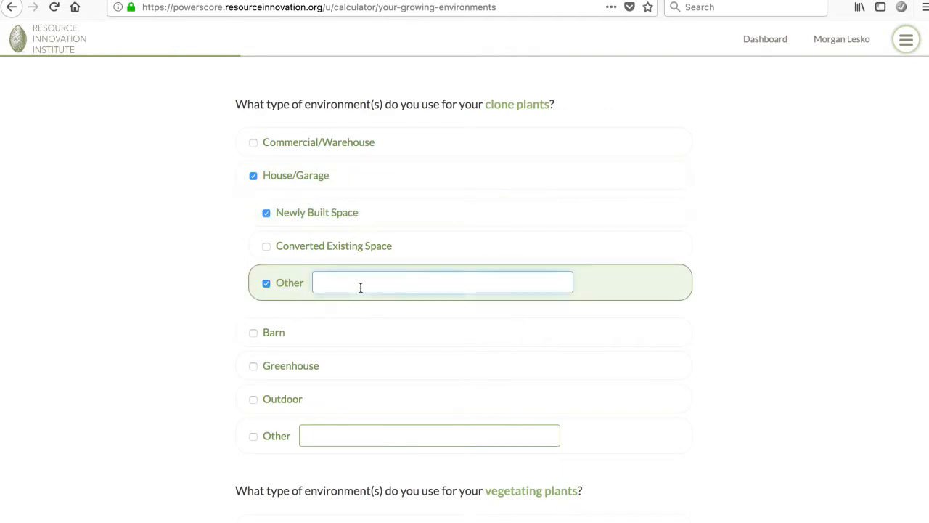
click(254, 365)
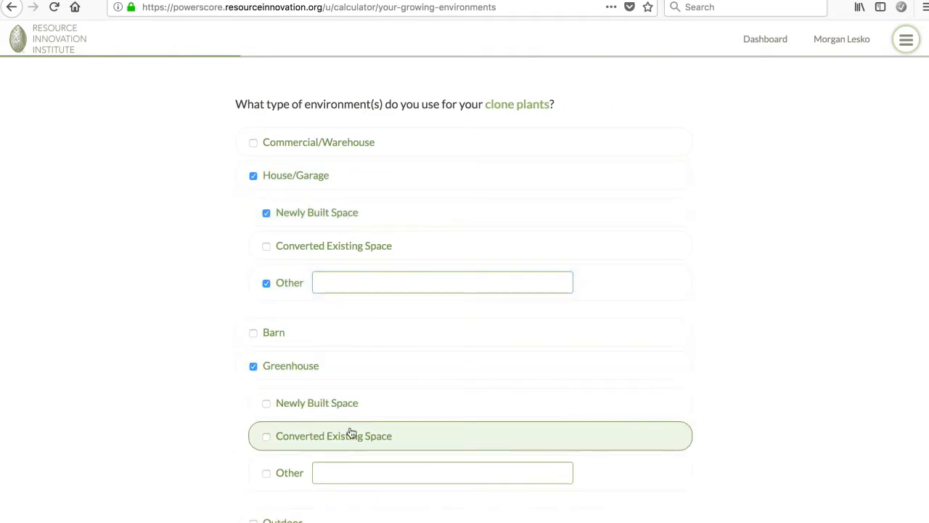
click(266, 436)
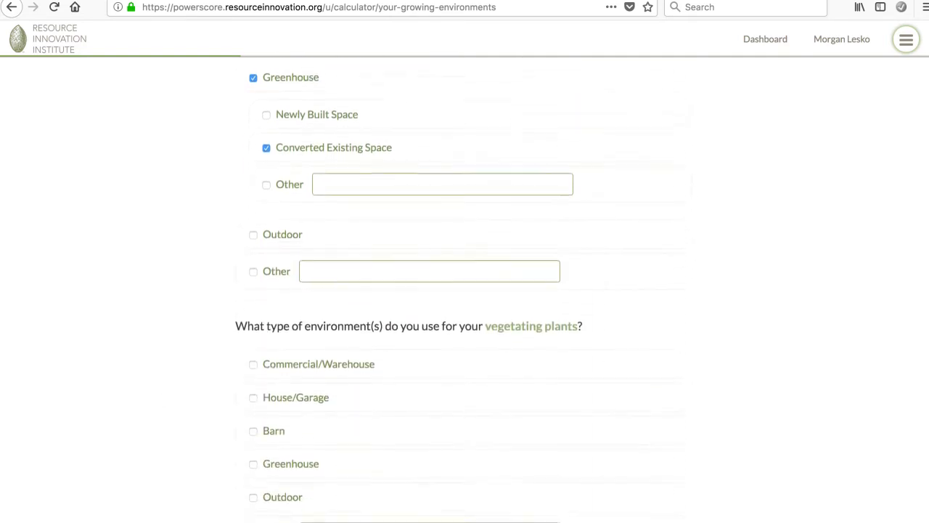
Step: Mark House/Garage for vegetating plants with 'pretty complex' as Other, then continue
click(254, 397)
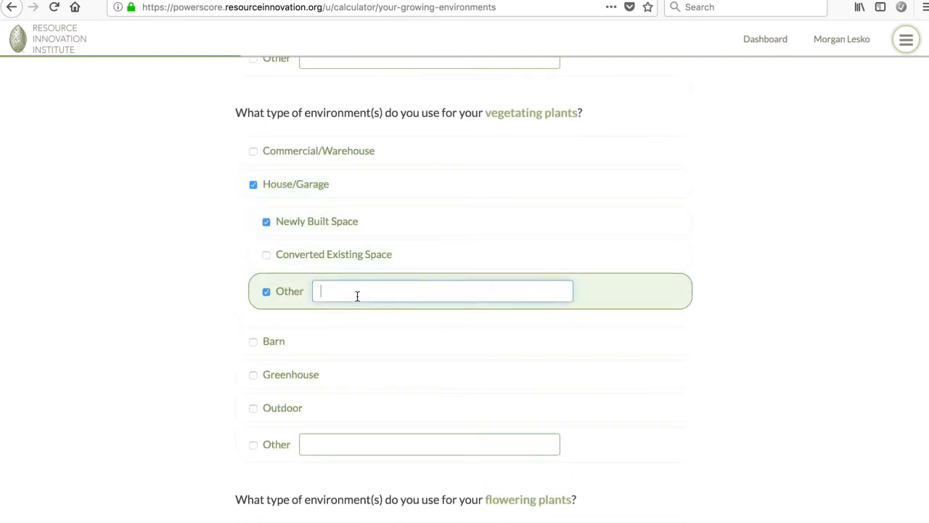
text(pretty complex)
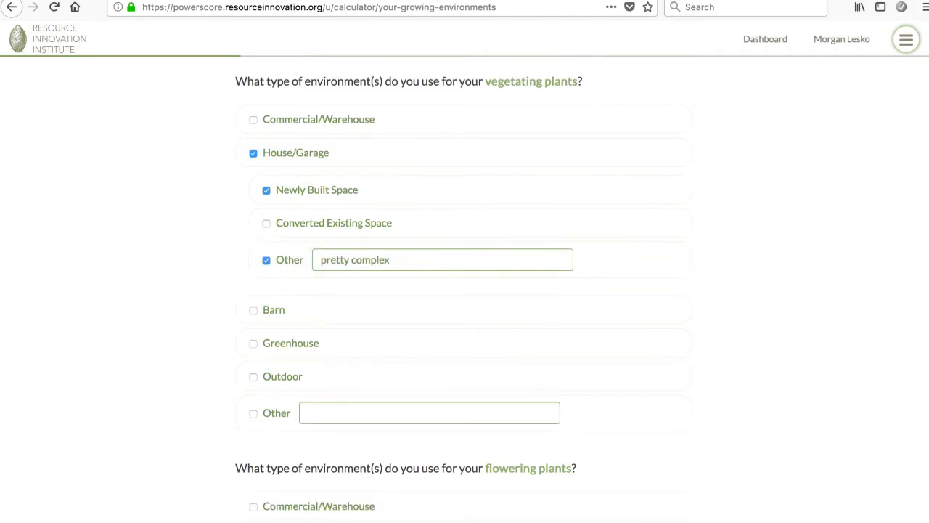
scroll(down, 3)
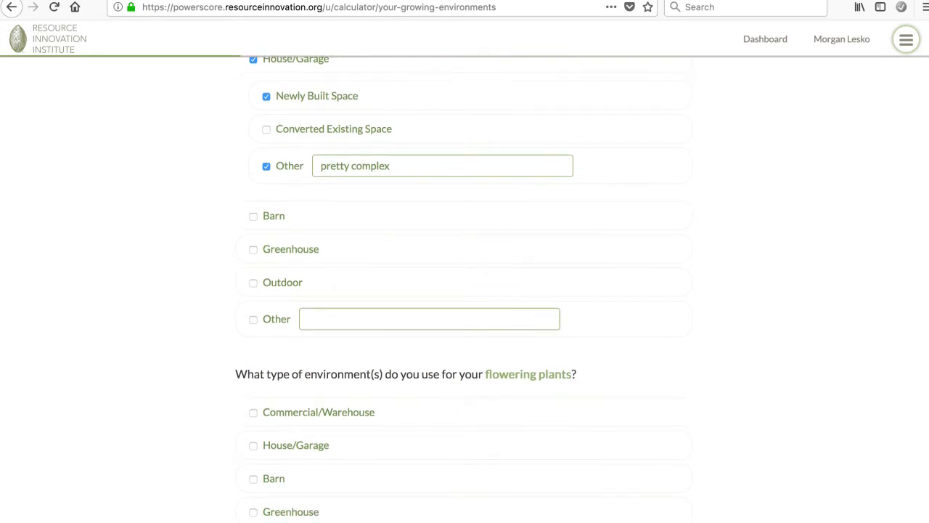
click(267, 128)
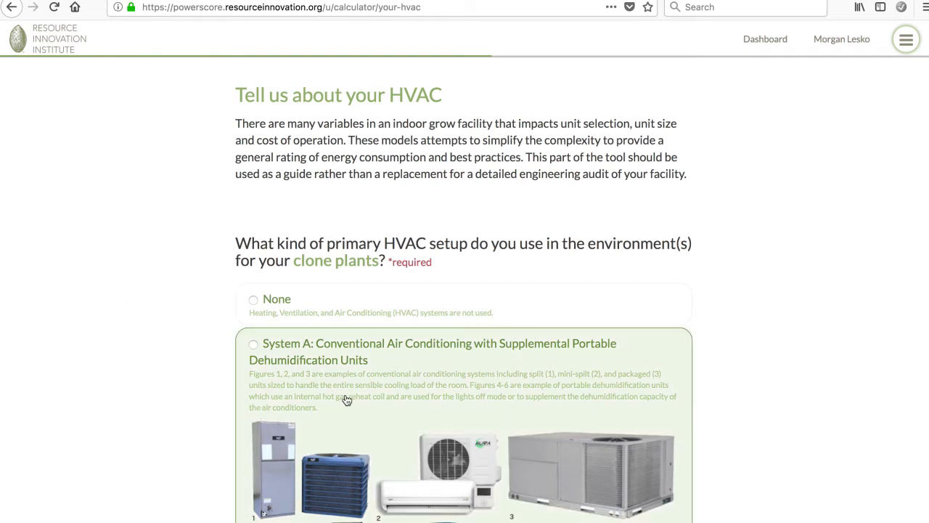
Step: Try System A, restore all options, then answer None for clone plants' HVAC and continue
click(253, 344)
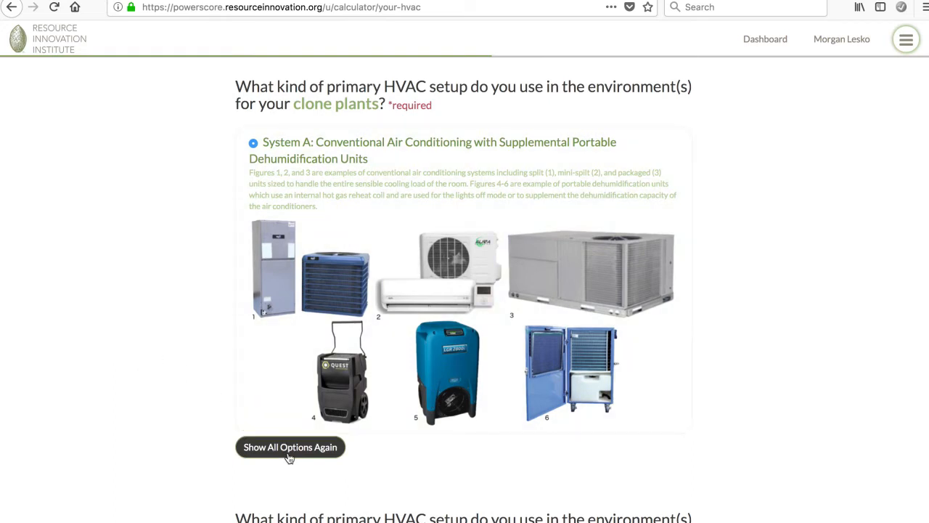
click(290, 446)
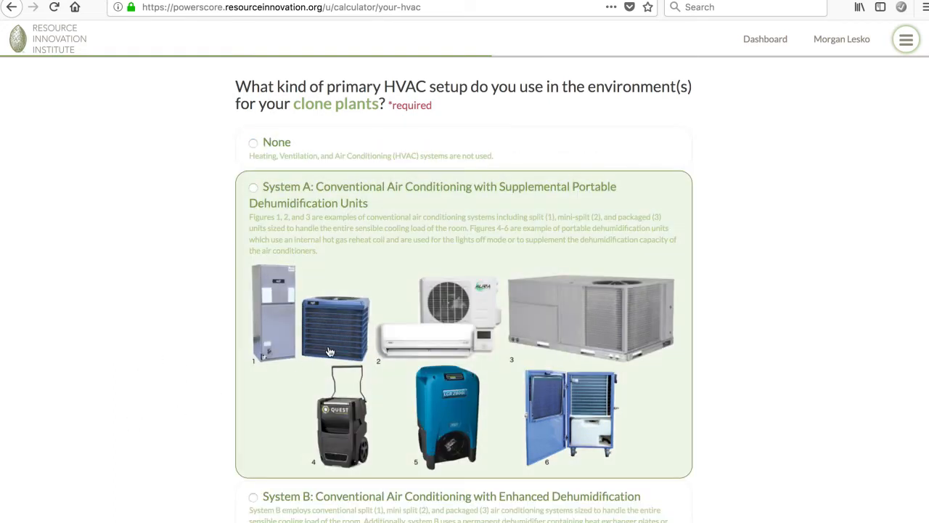
mouse_move(93, 334)
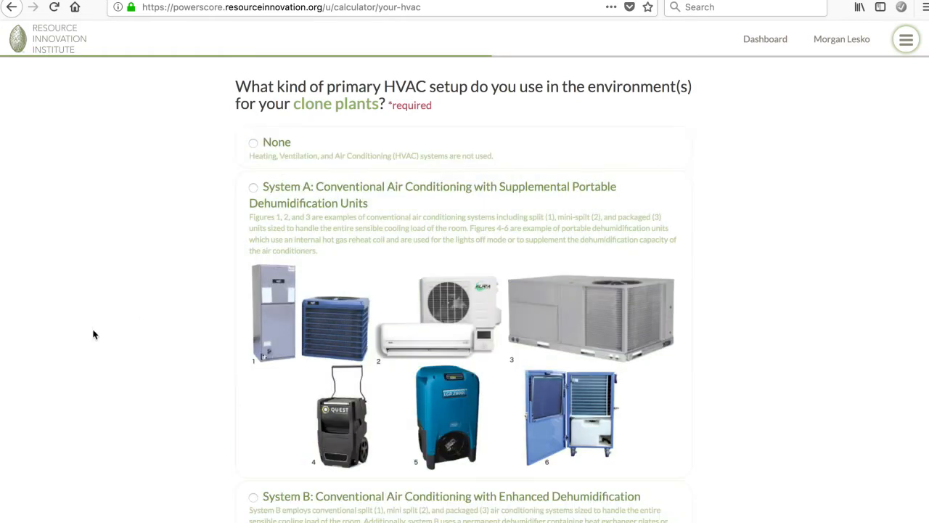
click(254, 142)
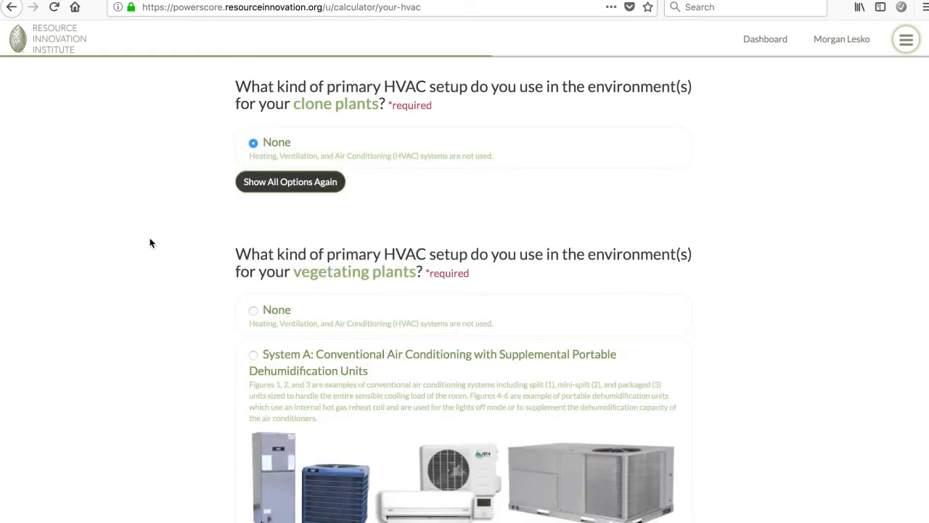
click(253, 310)
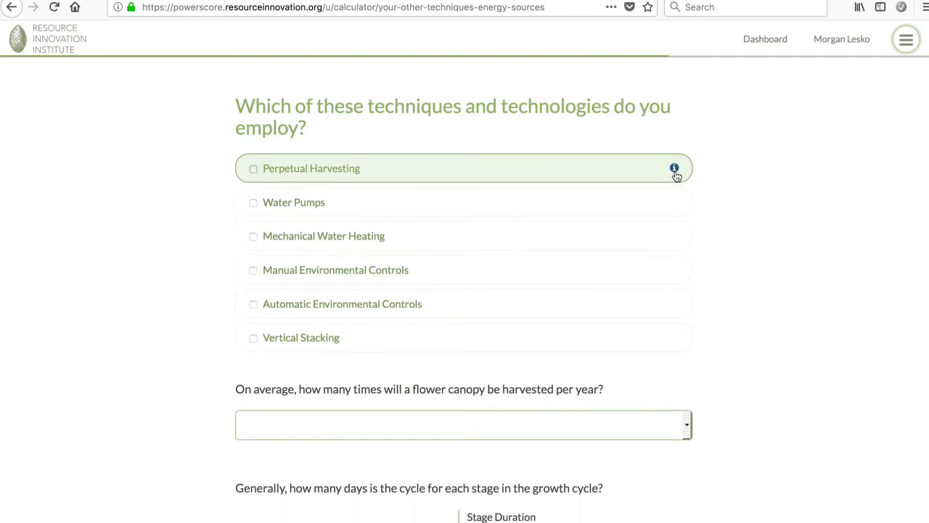
Step: Read about and check Perpetual Harvesting, then view PowerScore Report #1694
click(674, 168)
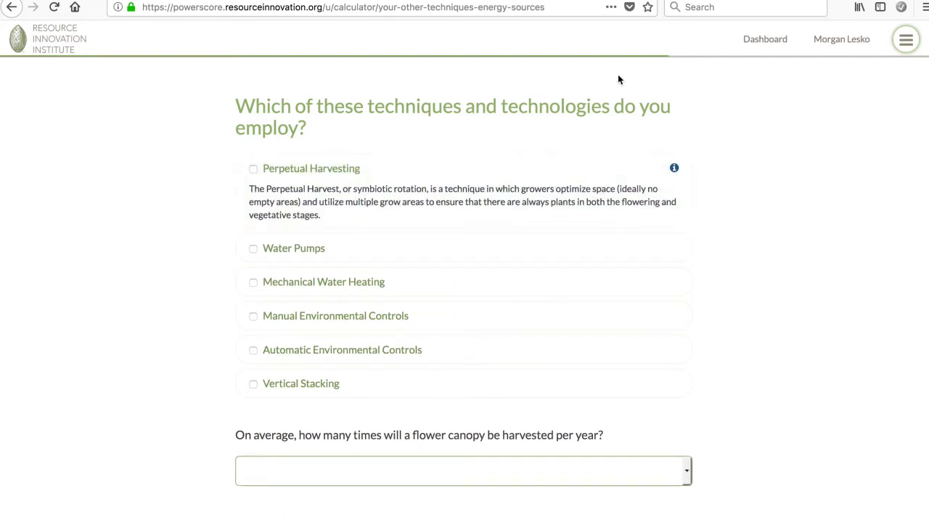
click(253, 167)
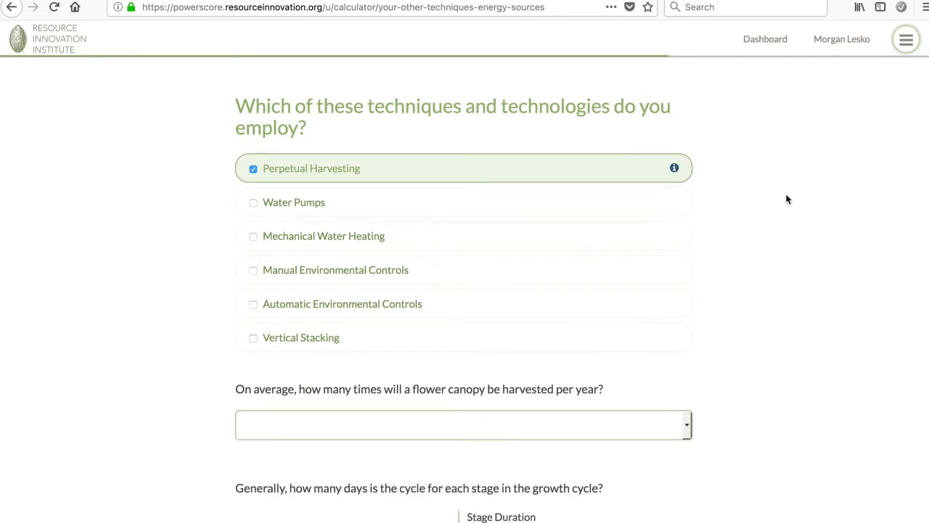
click(673, 168)
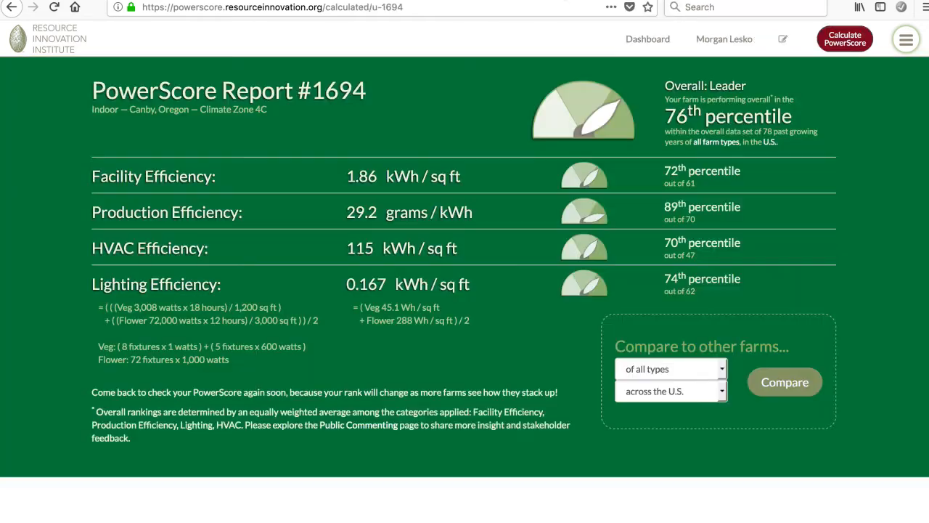
Step: Compare the report against indoor farms, reaching the 83rd percentile, and scroll through it
click(668, 369)
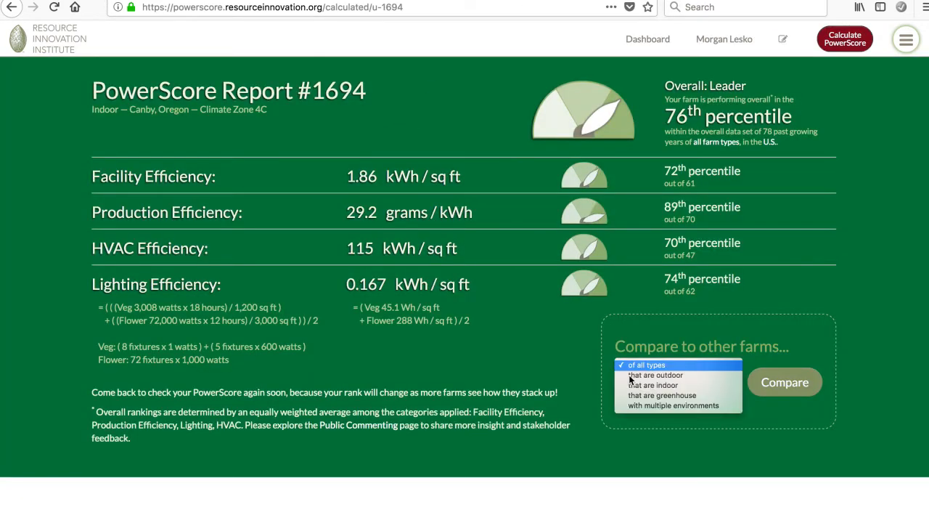
click(654, 374)
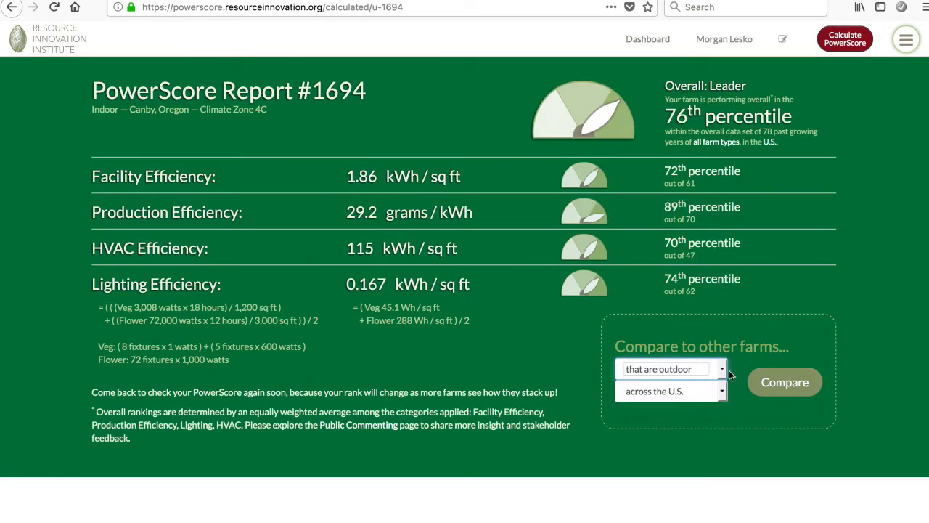
click(667, 368)
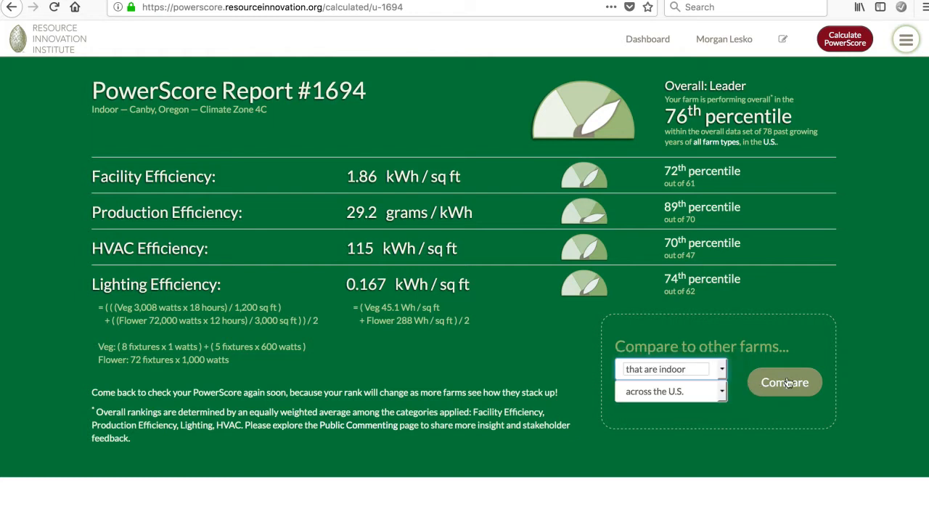
scroll(down, 3)
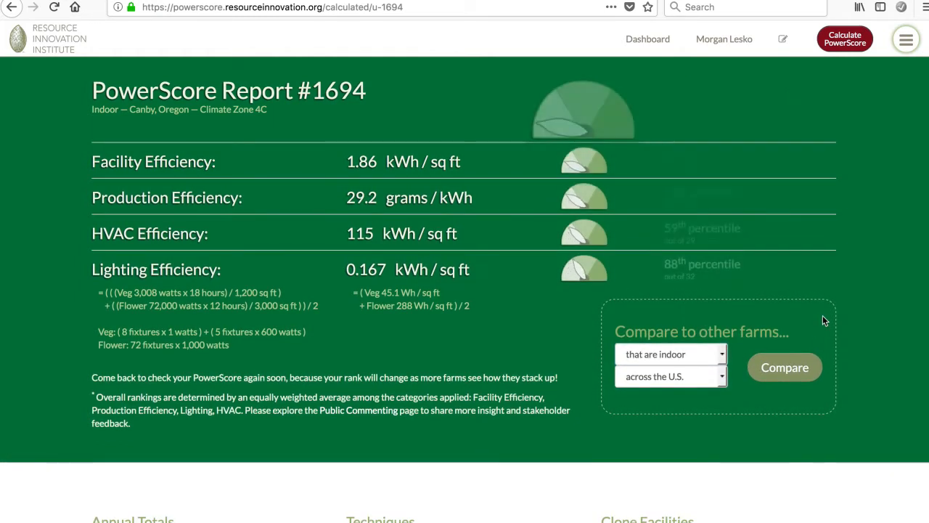
scroll(down, 3)
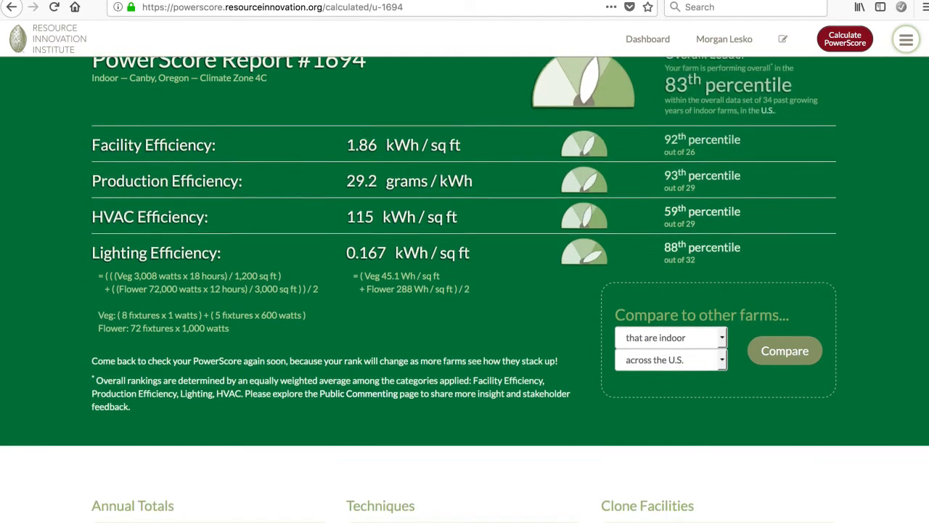
scroll(down, 3)
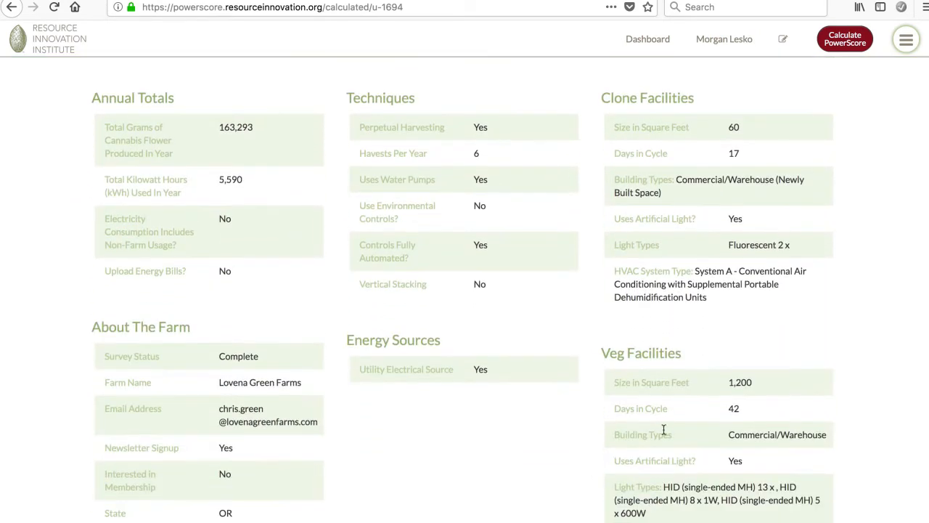
scroll(down, 3)
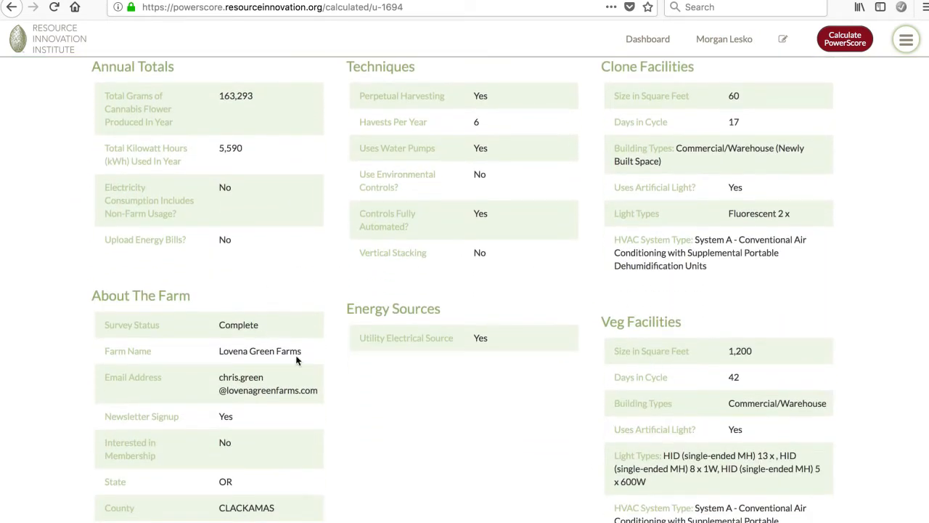
scroll(down, 3)
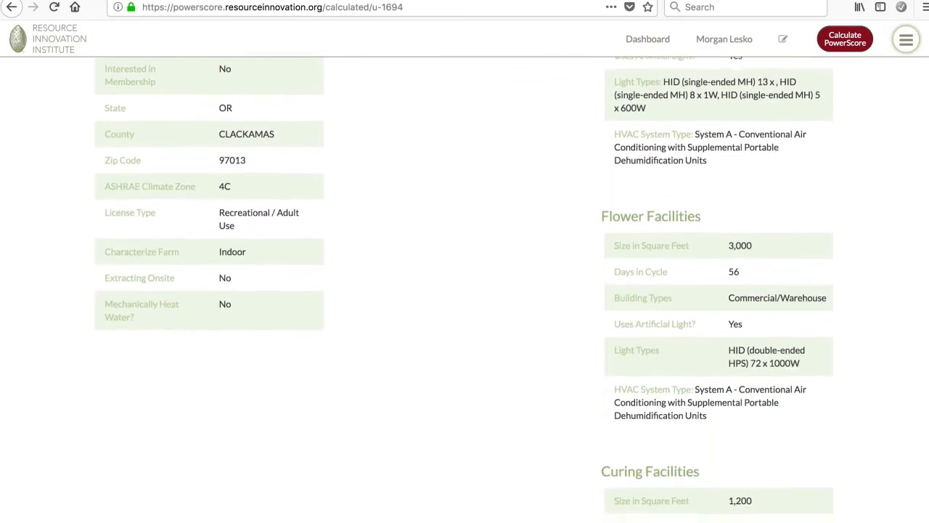
scroll(up, 3)
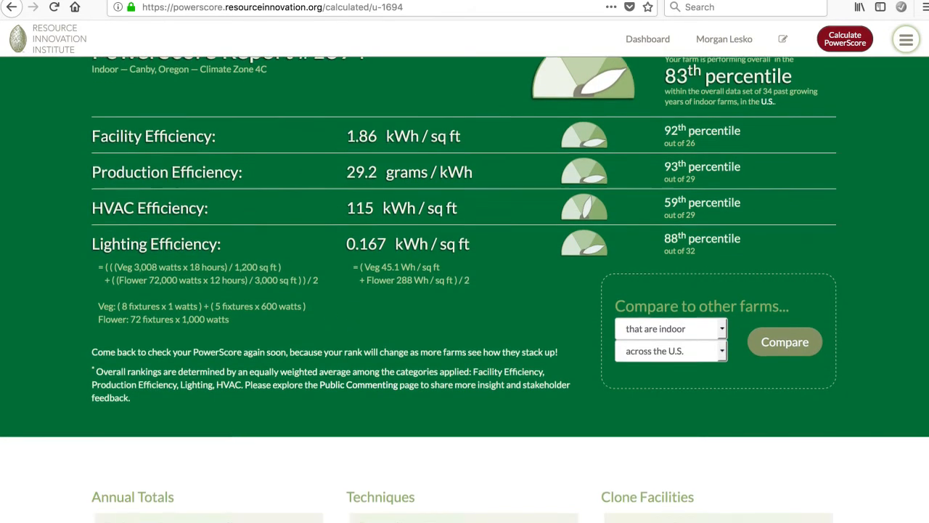
scroll(down, 3)
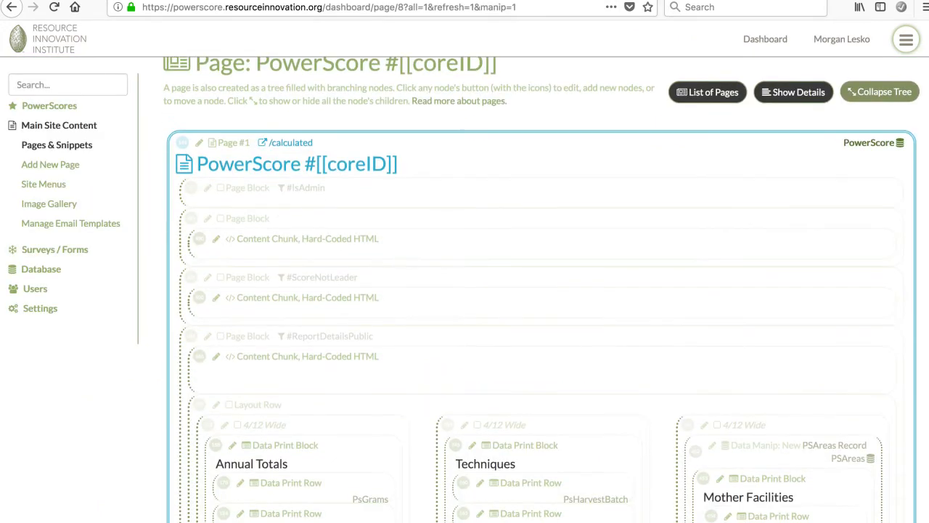
Step: Scroll the PowerScore #[[coreID]] page tree through layout rows to the Data Print Blocks
scroll(down, 3)
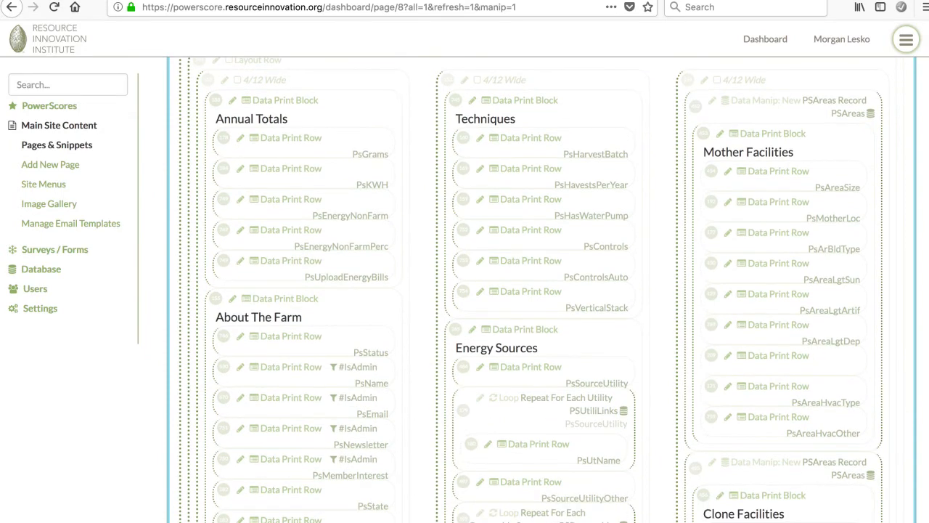
scroll(down, 3)
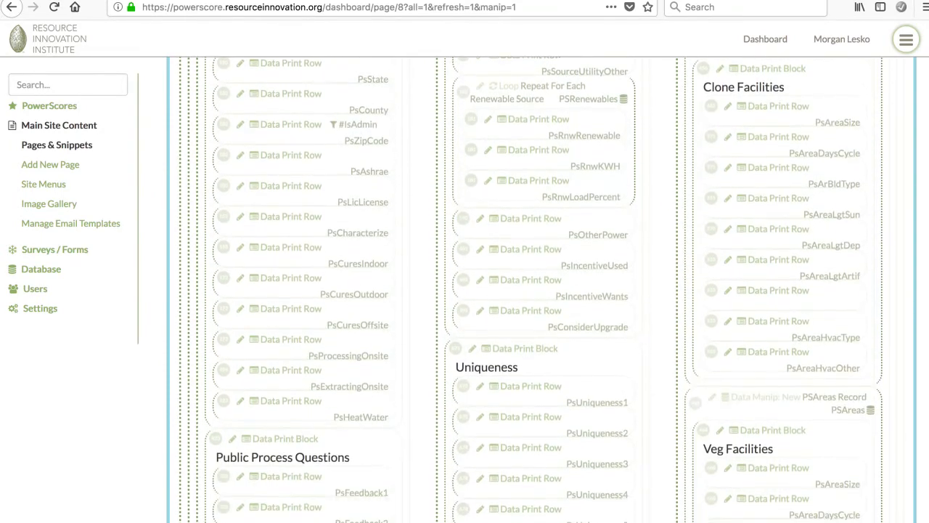
scroll(down, 3)
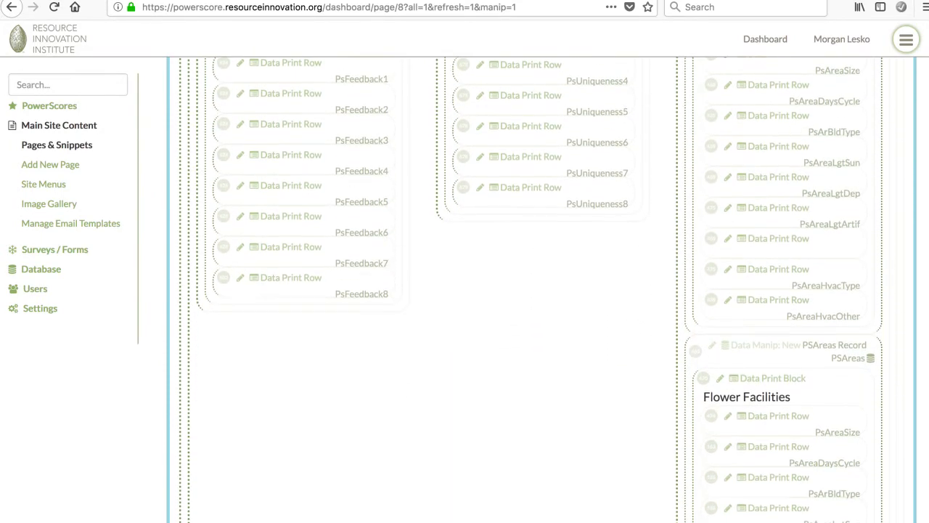
scroll(up, 3)
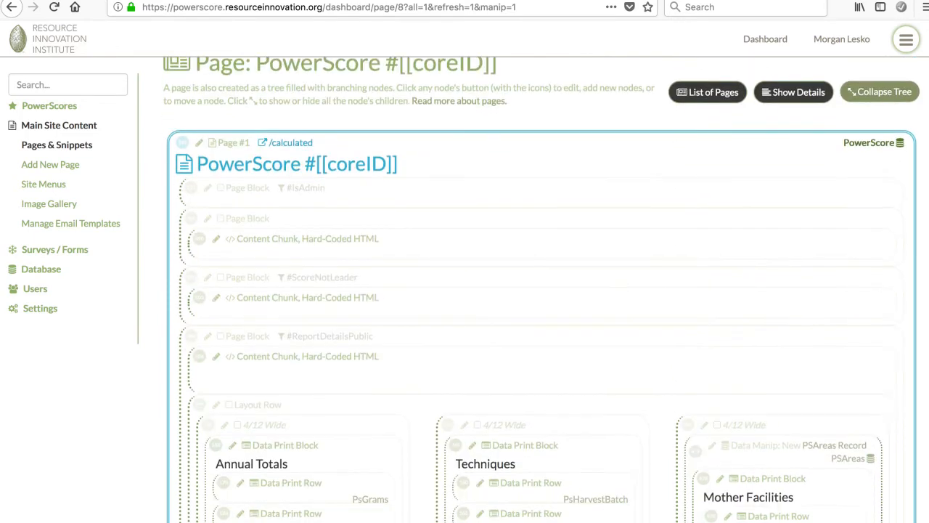
scroll(down, 3)
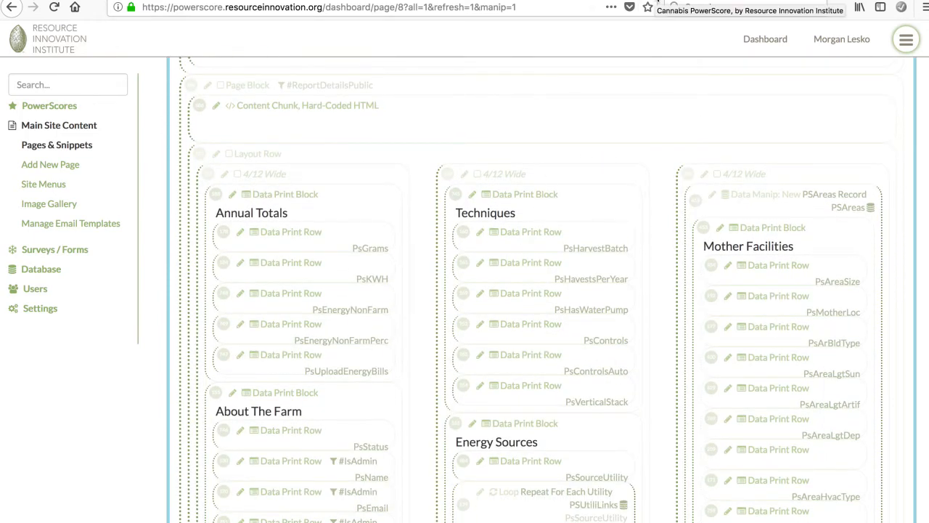
click(66, 281)
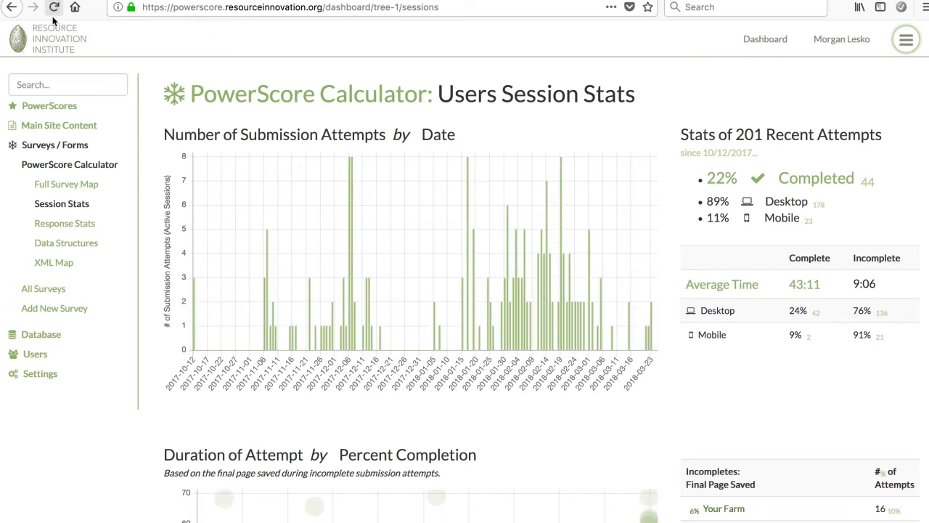
Step: Scroll past the attempt duration chart to the Recent Submission Attempt History
scroll(down, 3)
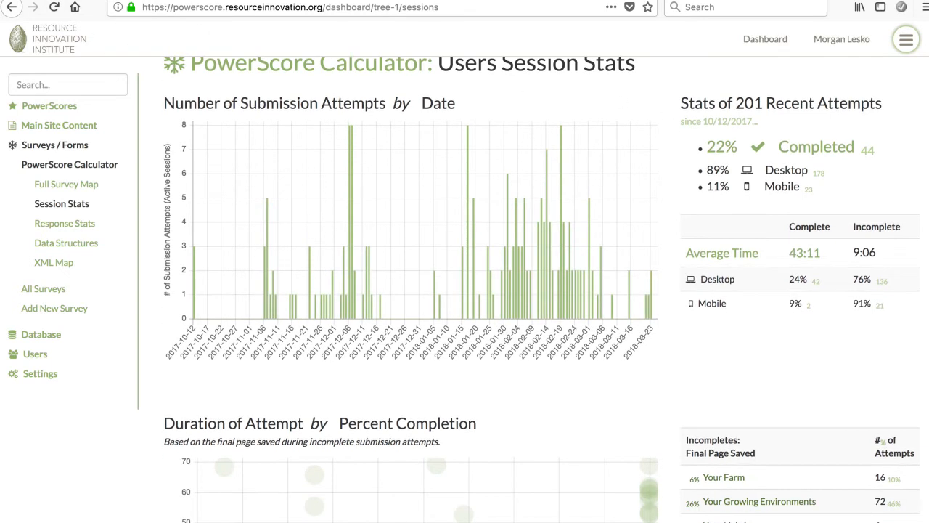
scroll(down, 3)
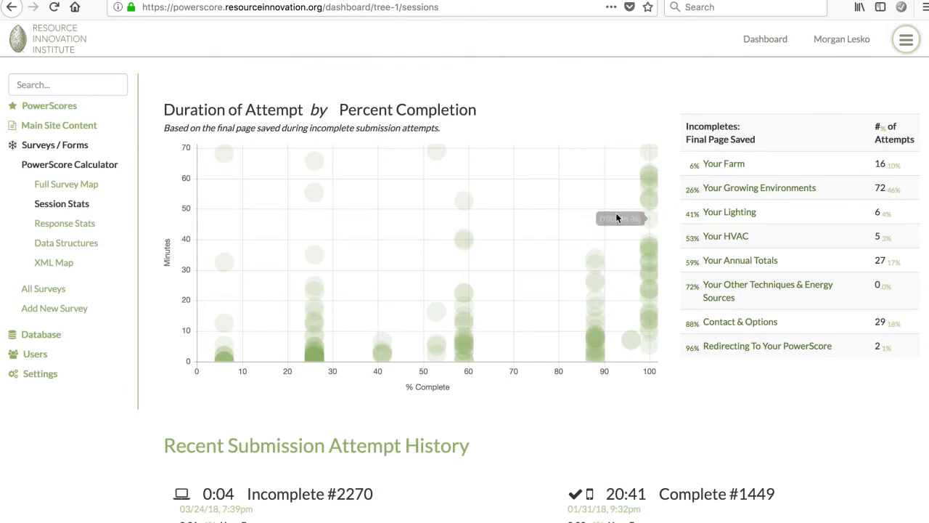
mouse_move(313, 364)
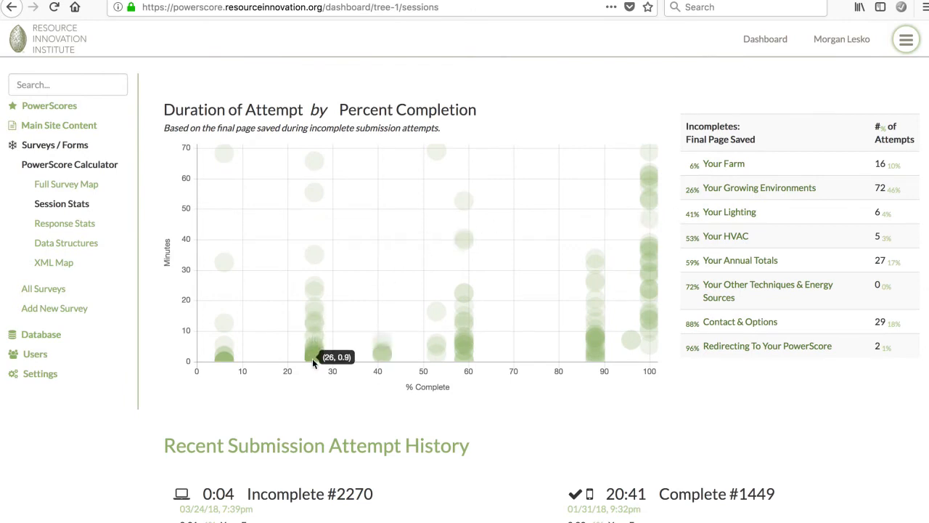
mouse_move(314, 356)
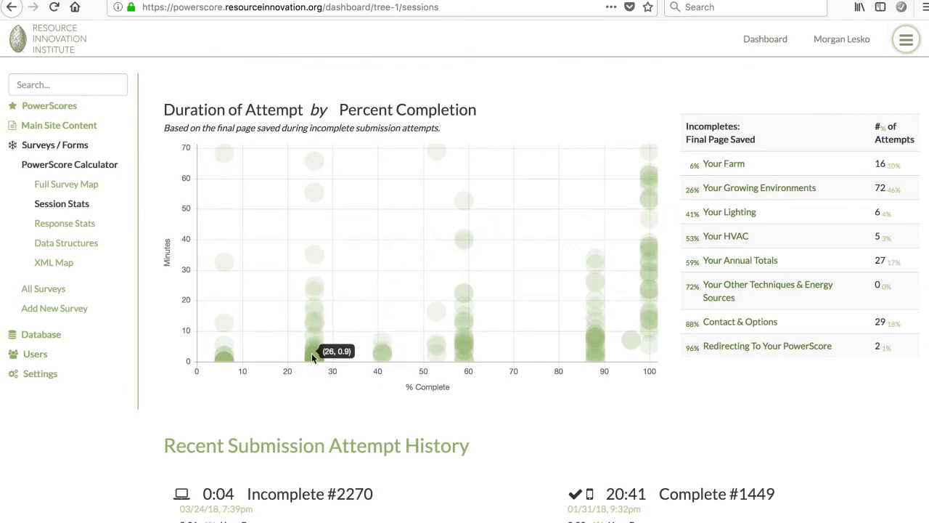
mouse_move(652, 358)
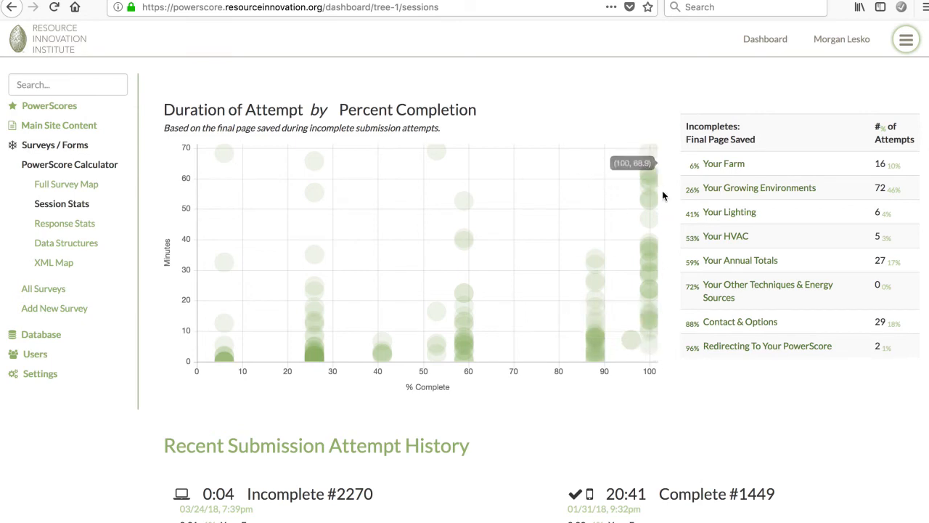
scroll(down, 3)
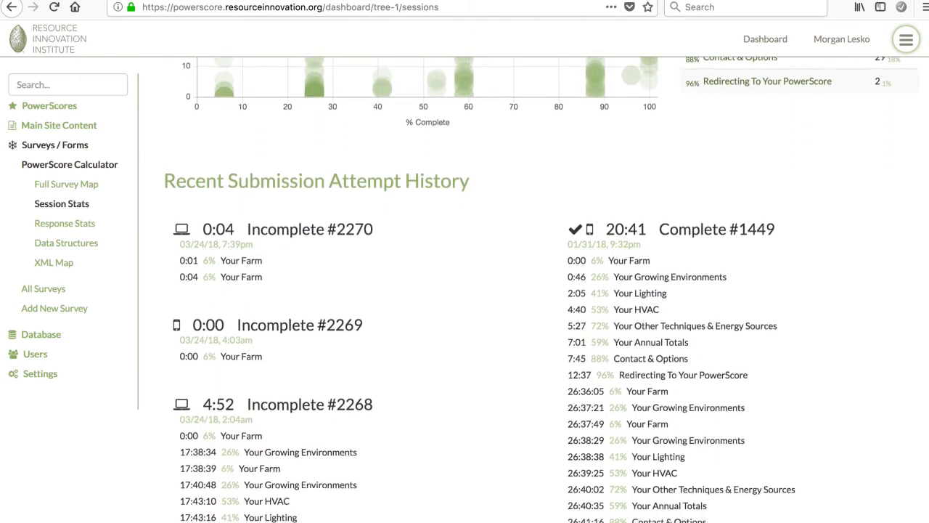
scroll(down, 3)
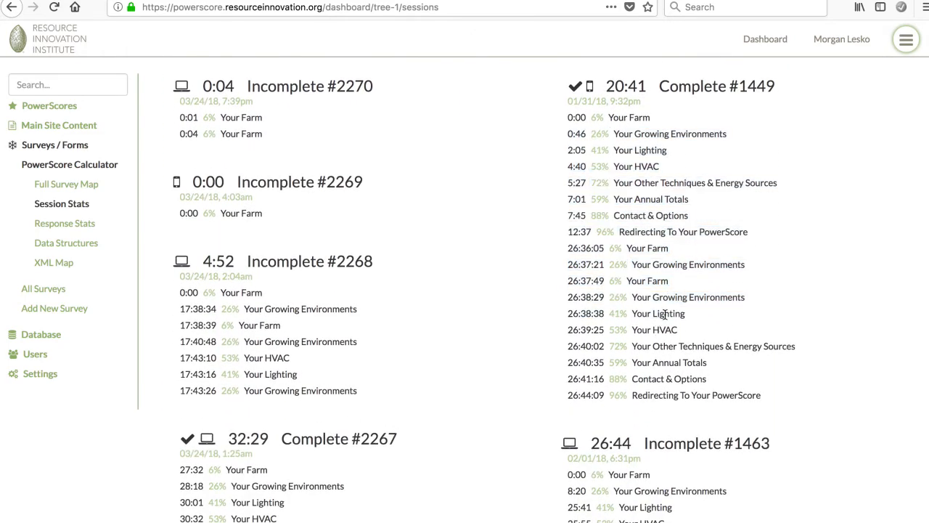
scroll(down, 3)
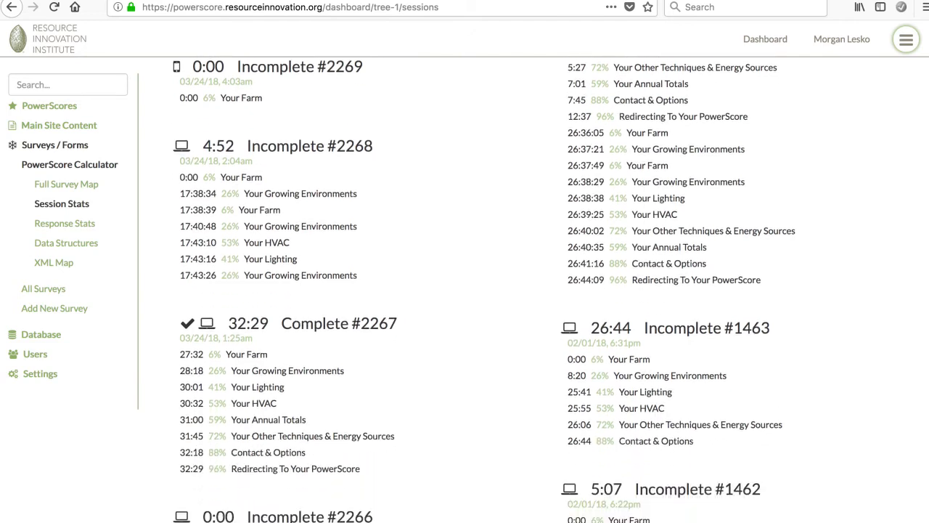
scroll(down, 3)
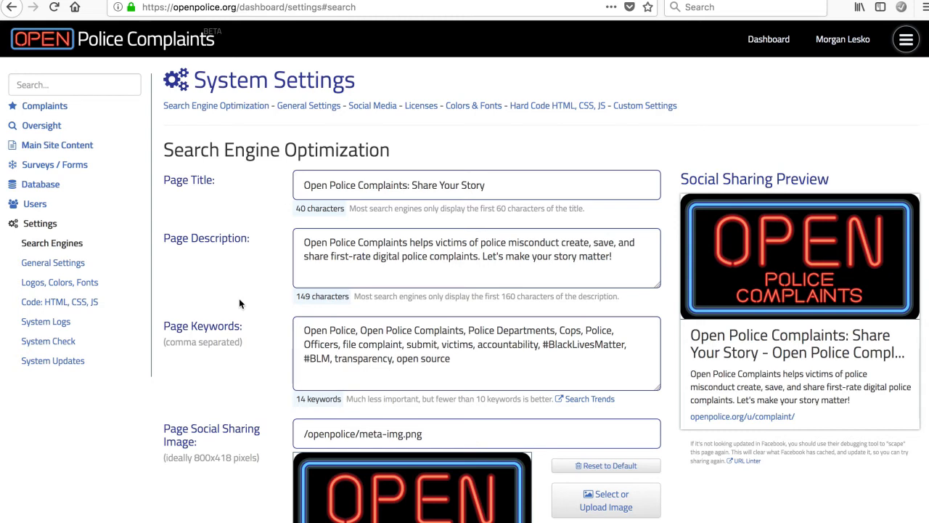
mouse_move(253, 216)
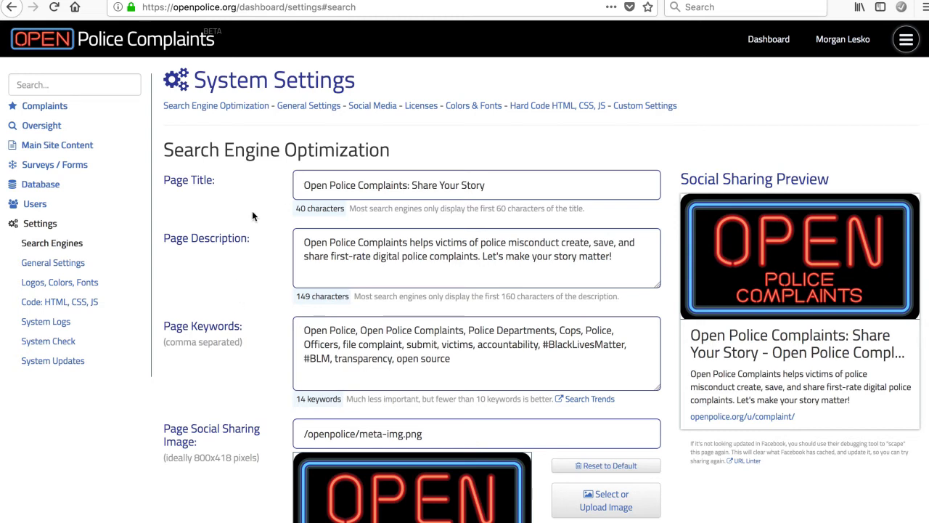
mouse_move(527, 91)
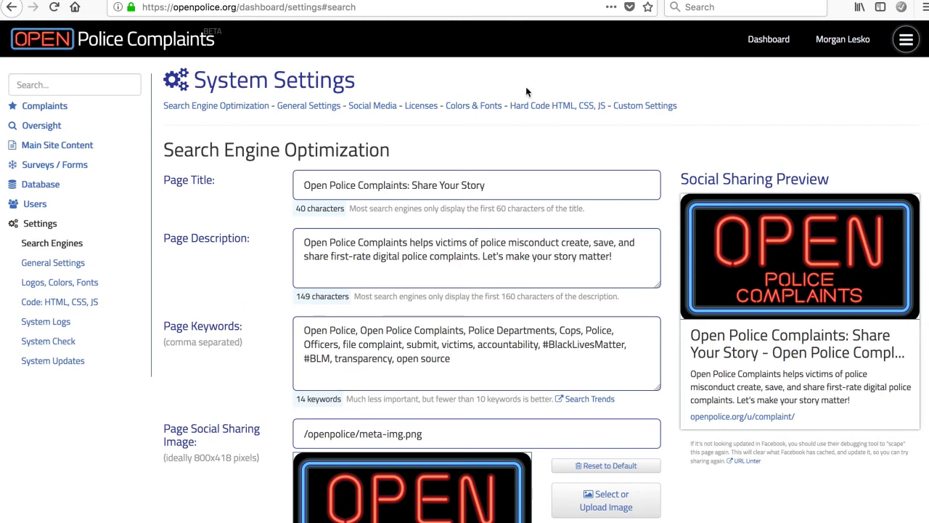
mouse_move(768, 39)
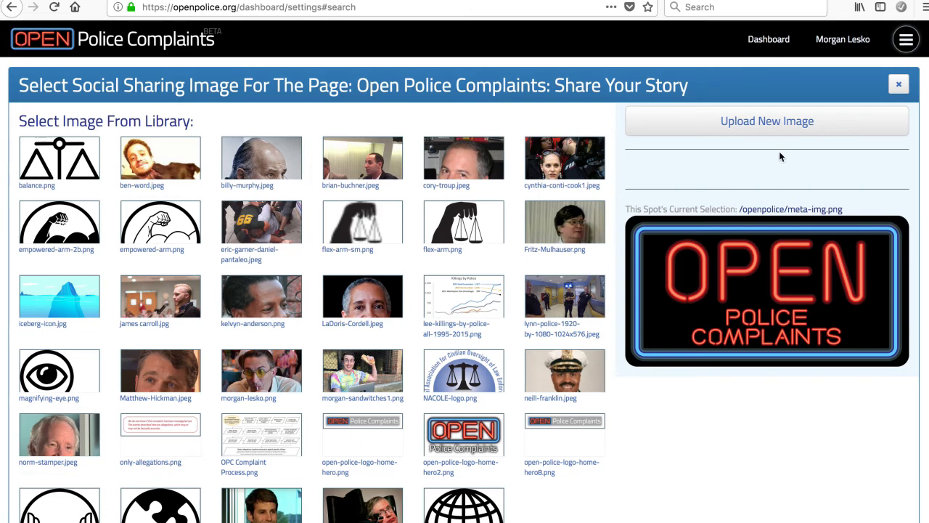
Step: Preview the Upload New Image form in the social sharing image library, then close it, keeping the existing image
click(767, 121)
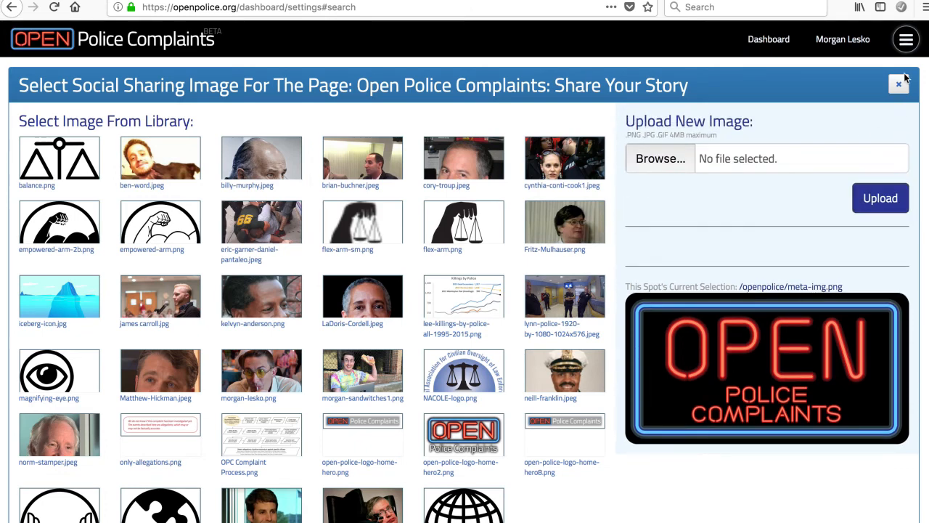
click(899, 84)
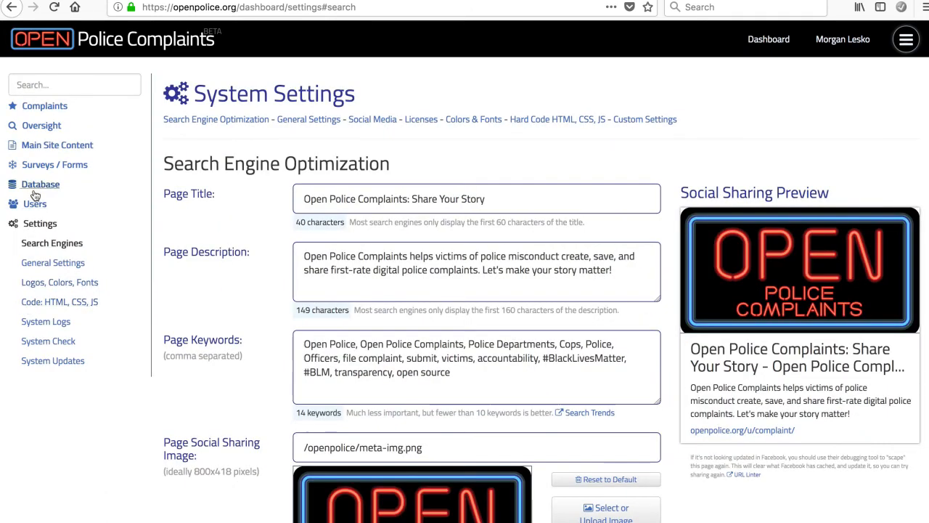
click(56, 144)
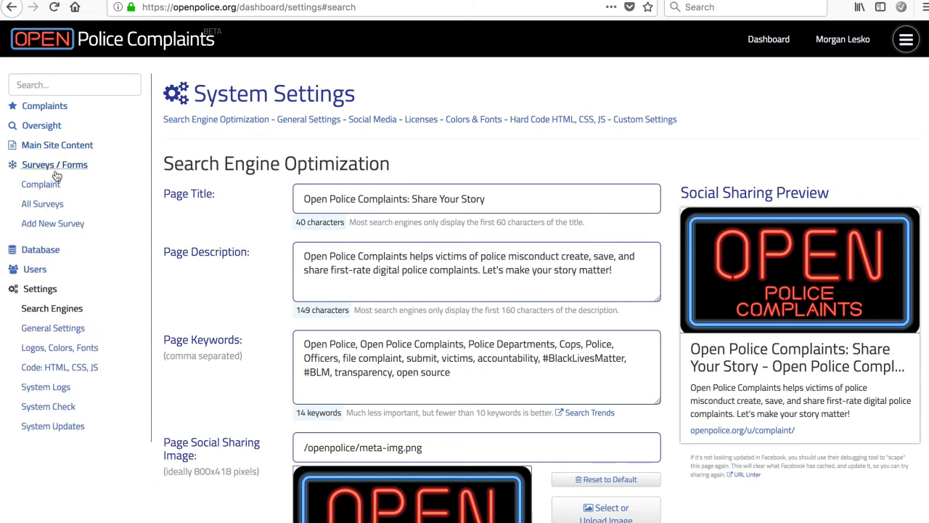
click(41, 249)
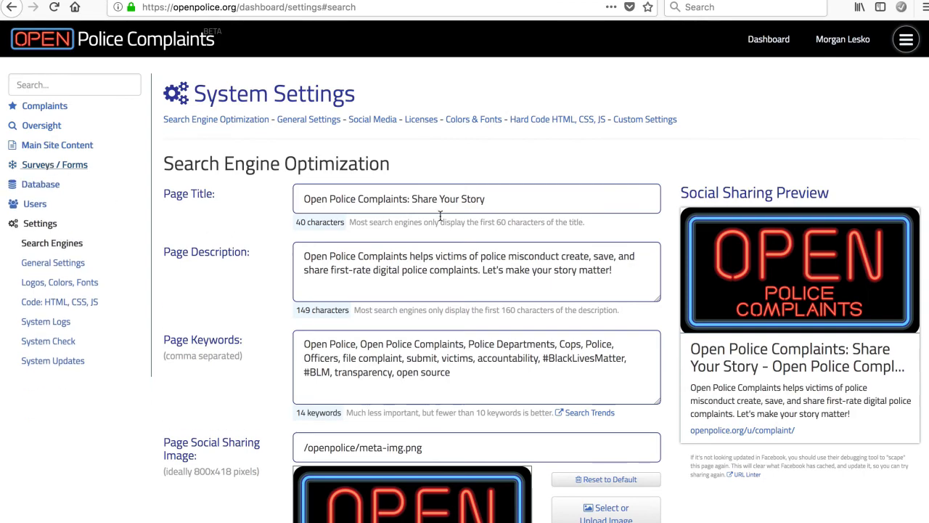
scroll(down, 3)
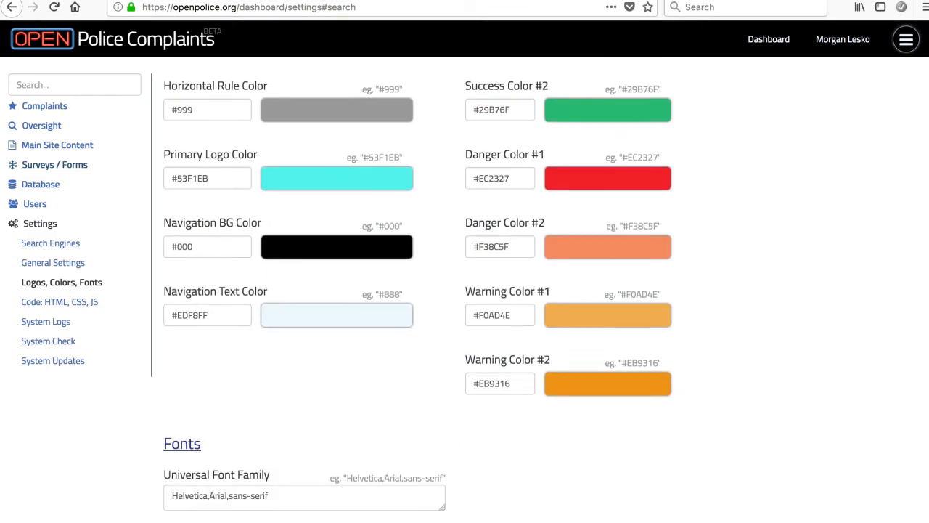
scroll(down, 3)
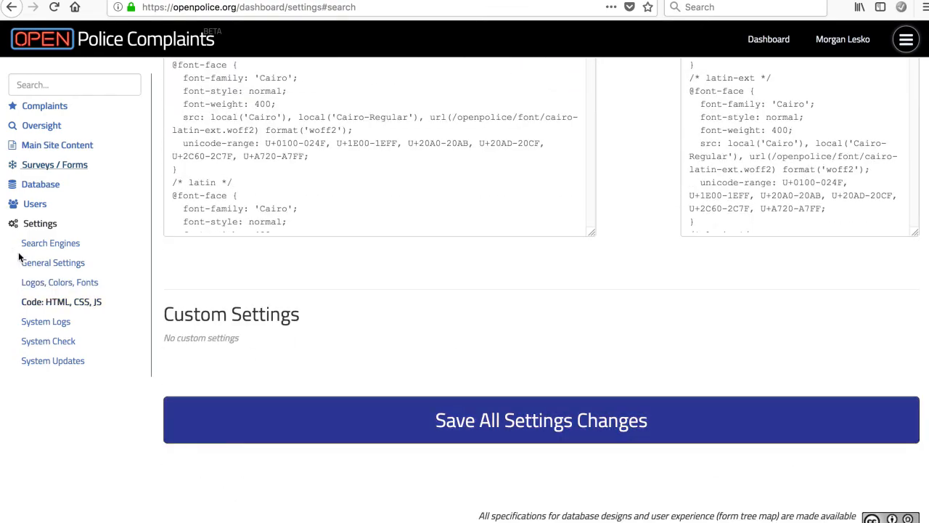
click(53, 262)
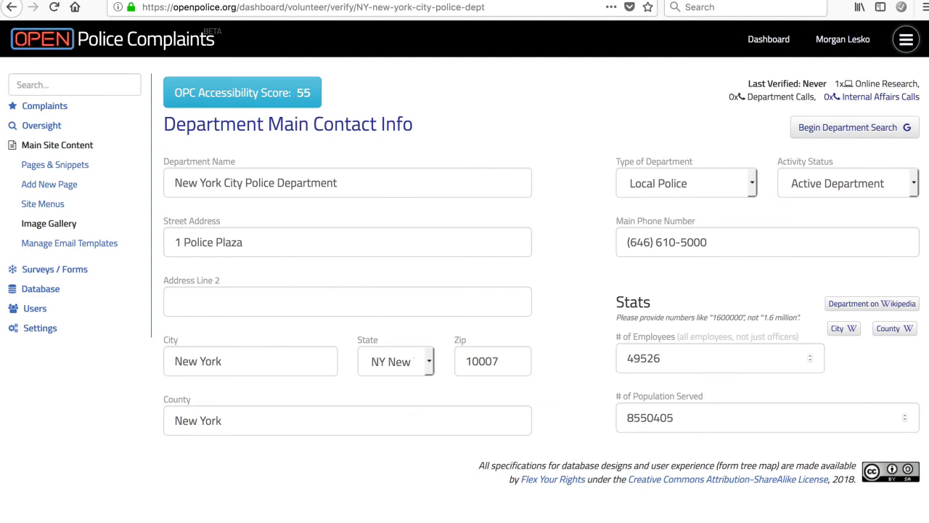
mouse_move(91, 152)
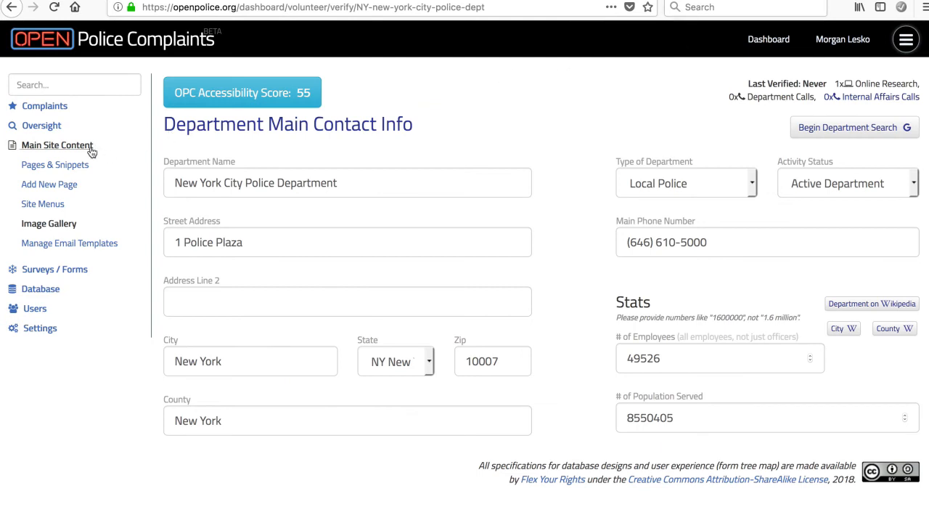
Step: Collapse Main Site Content to show the NYPD verification page's contact, type, phone and stats fields
click(57, 145)
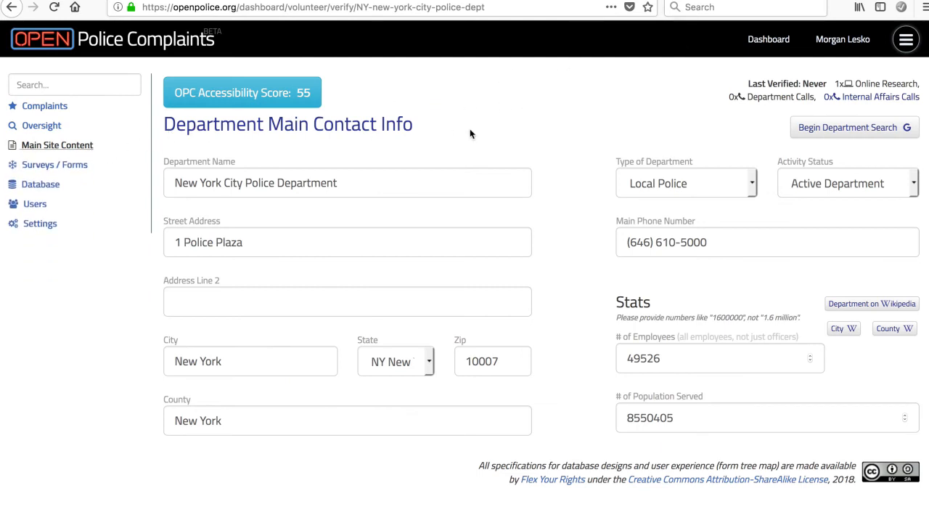
mouse_move(763, 79)
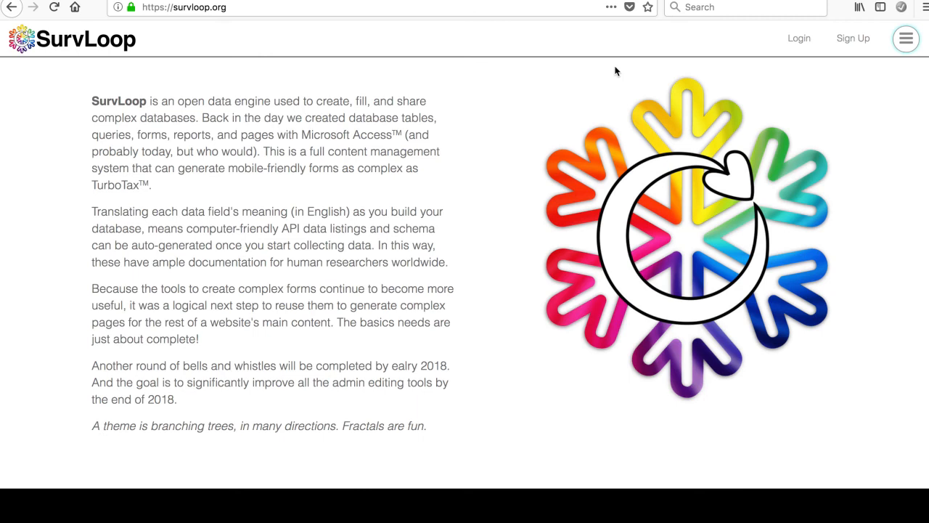
mouse_move(17, 298)
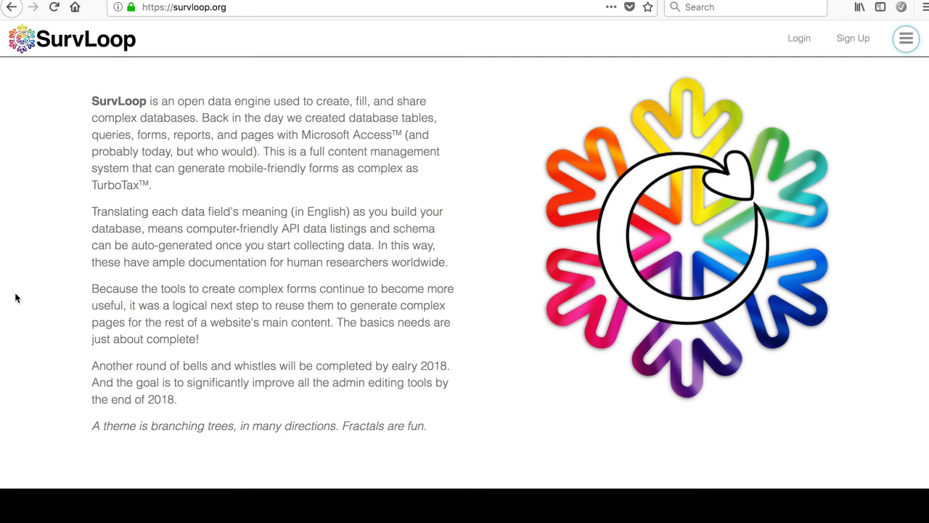
mouse_move(30, 290)
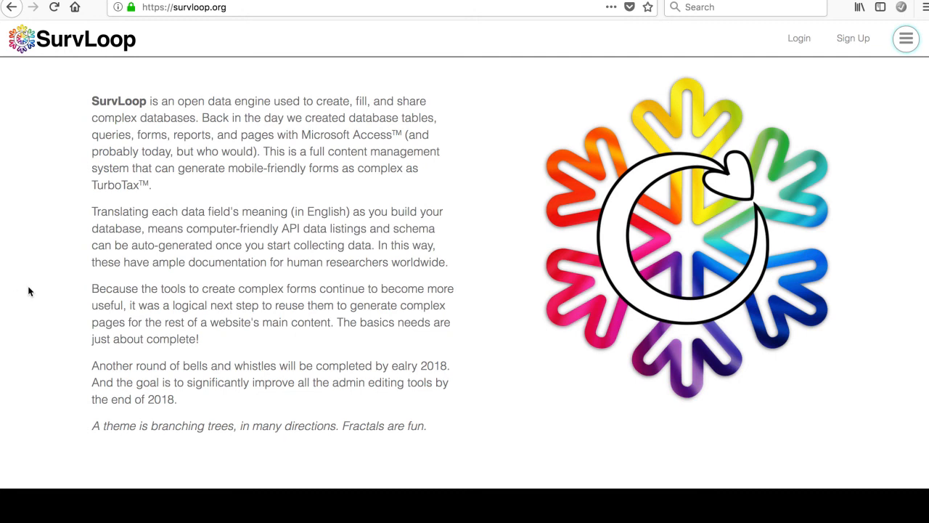